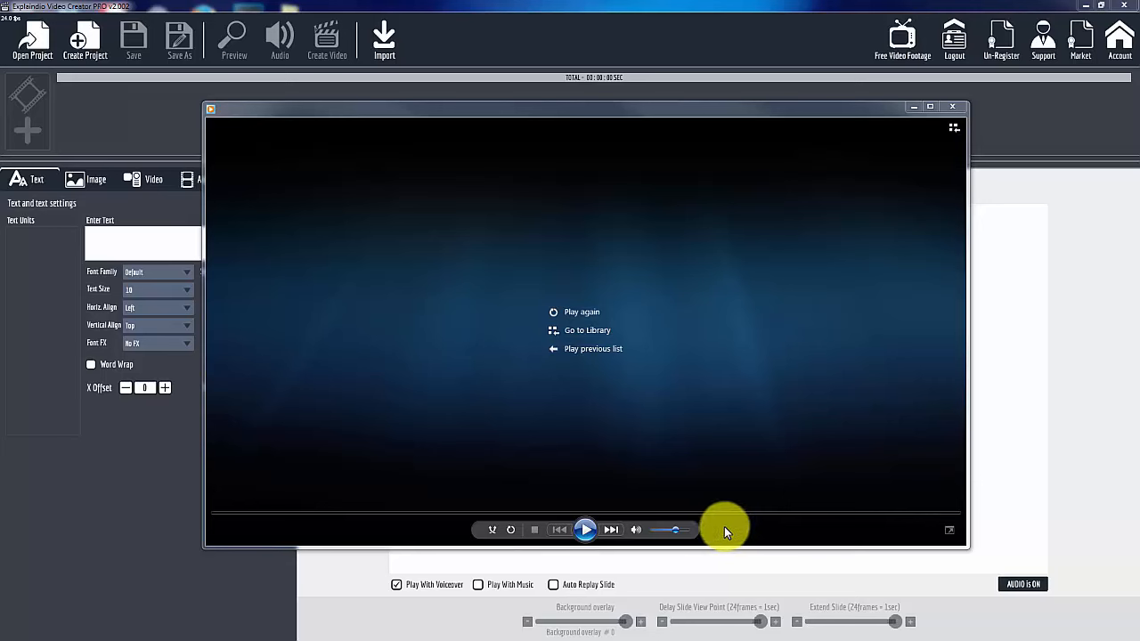
pyautogui.moveTo(724, 532)
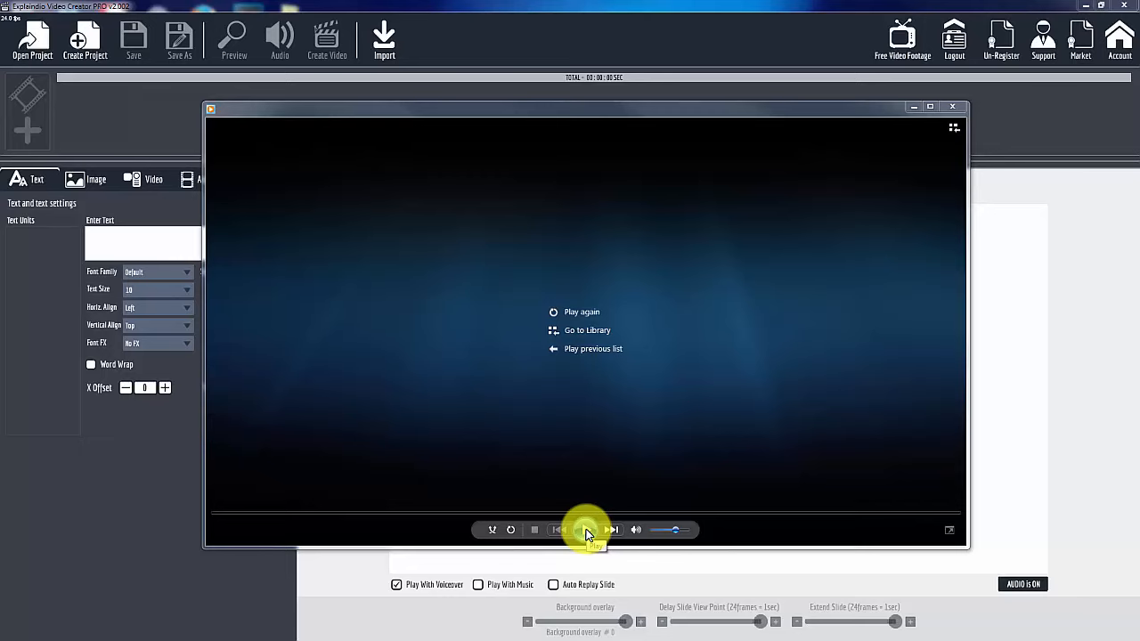
# Close the media player window to return to the empty Explaindio editor workspace
pyautogui.click(586, 529)
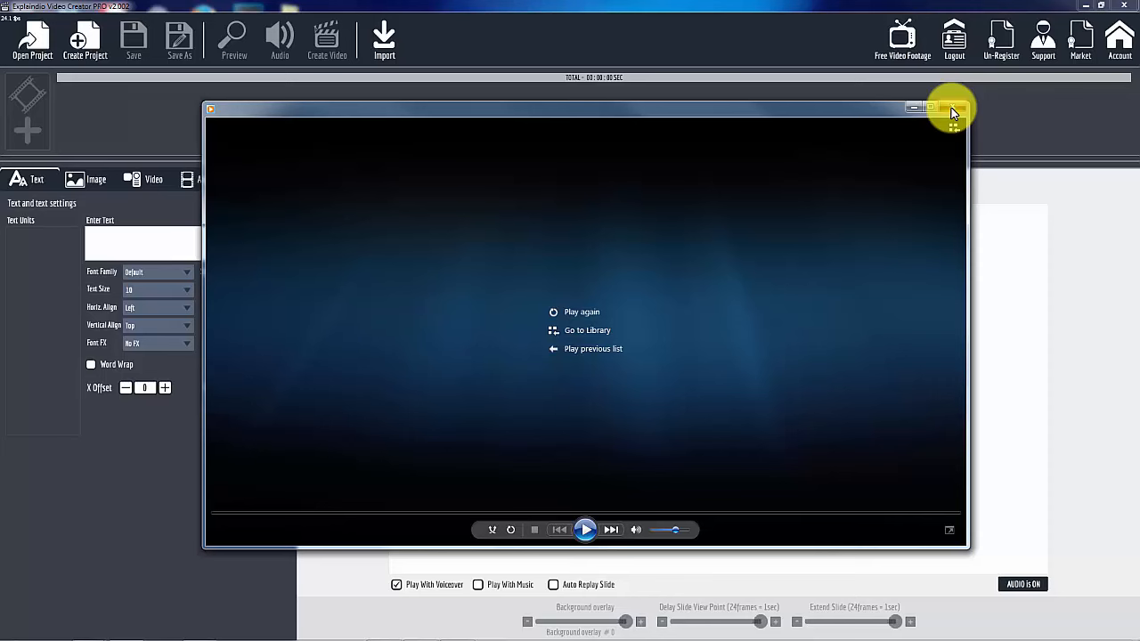
pyautogui.click(953, 108)
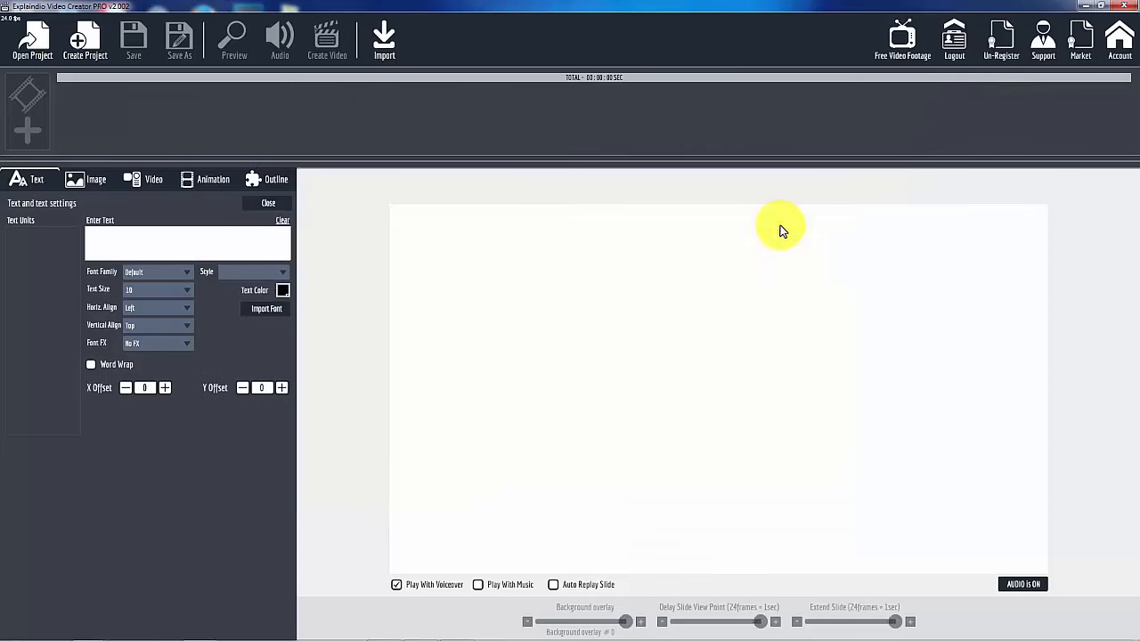
pyautogui.moveTo(553, 336)
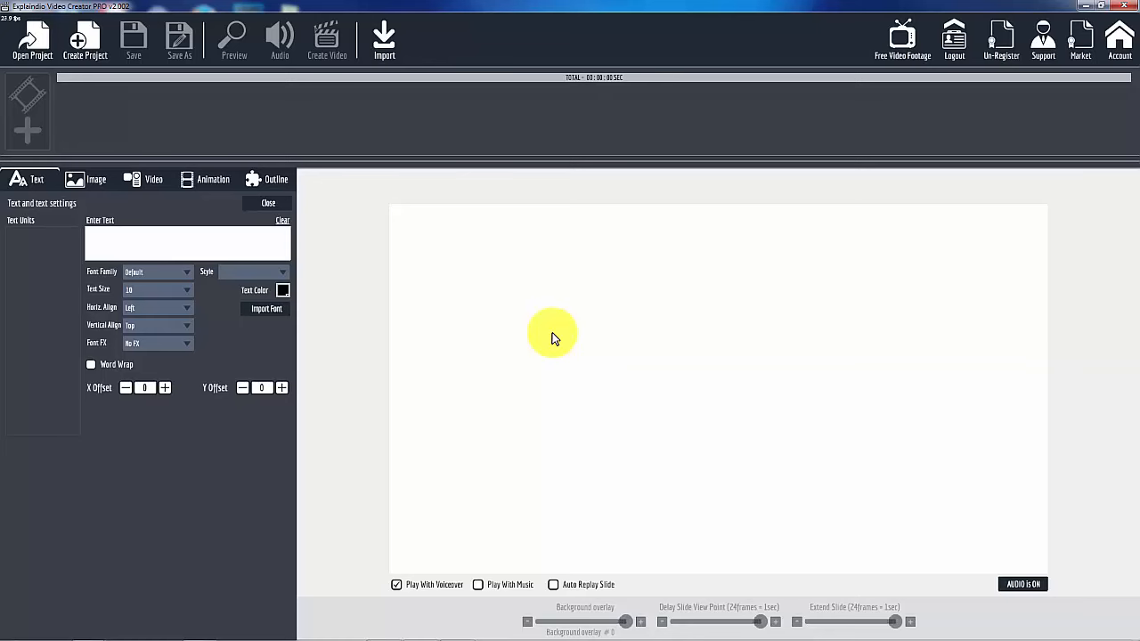
pyautogui.moveTo(389, 325)
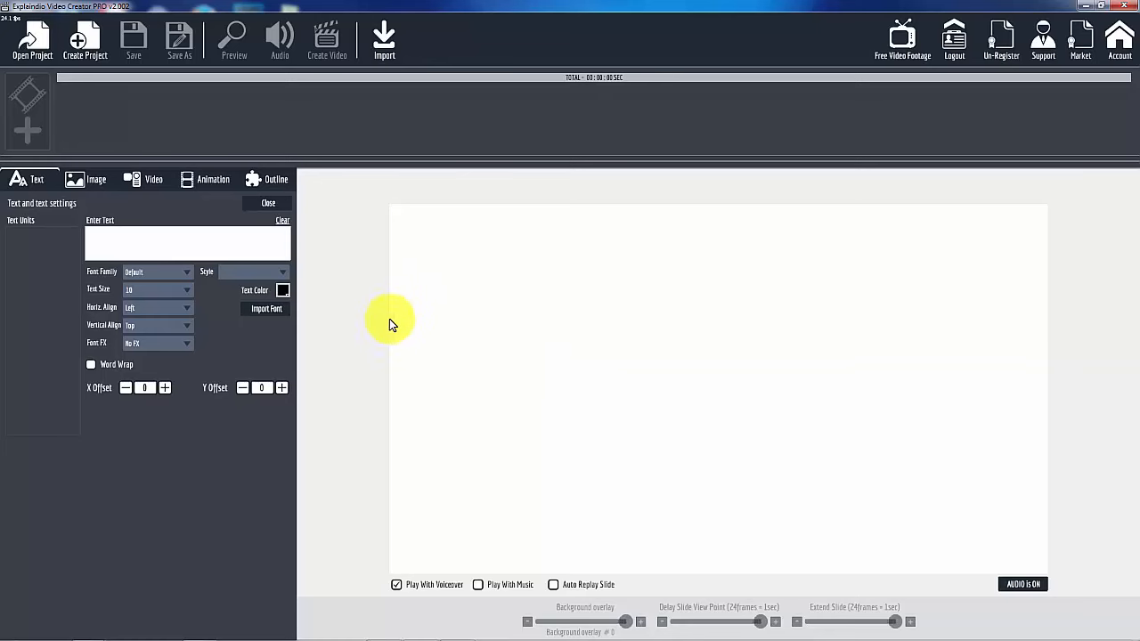
pyautogui.moveTo(371, 359)
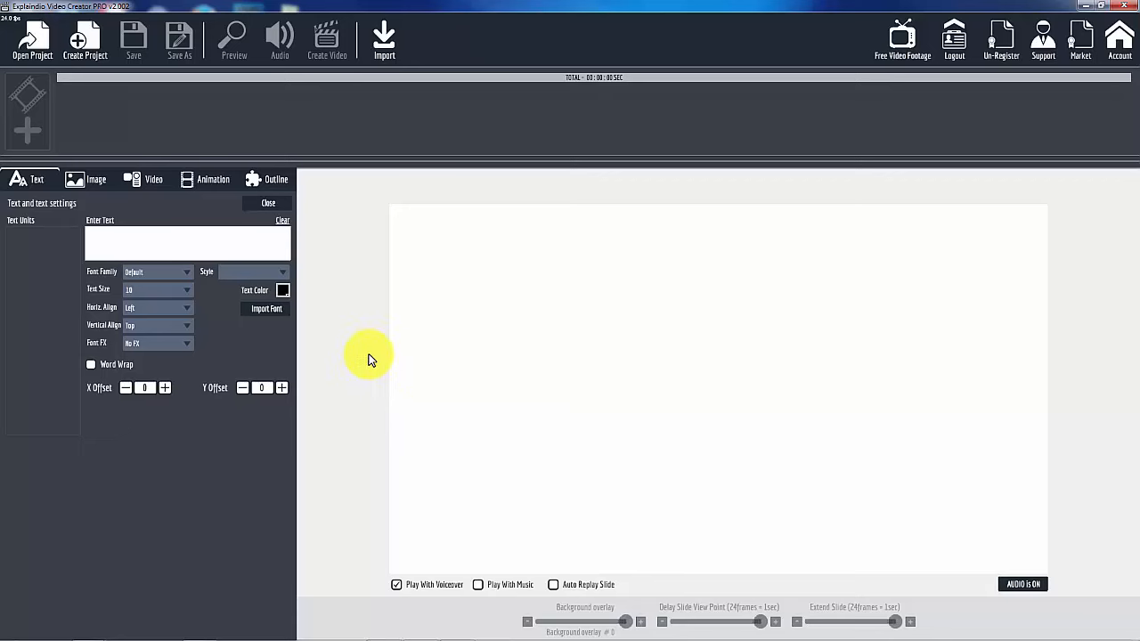
pyautogui.moveTo(387, 356)
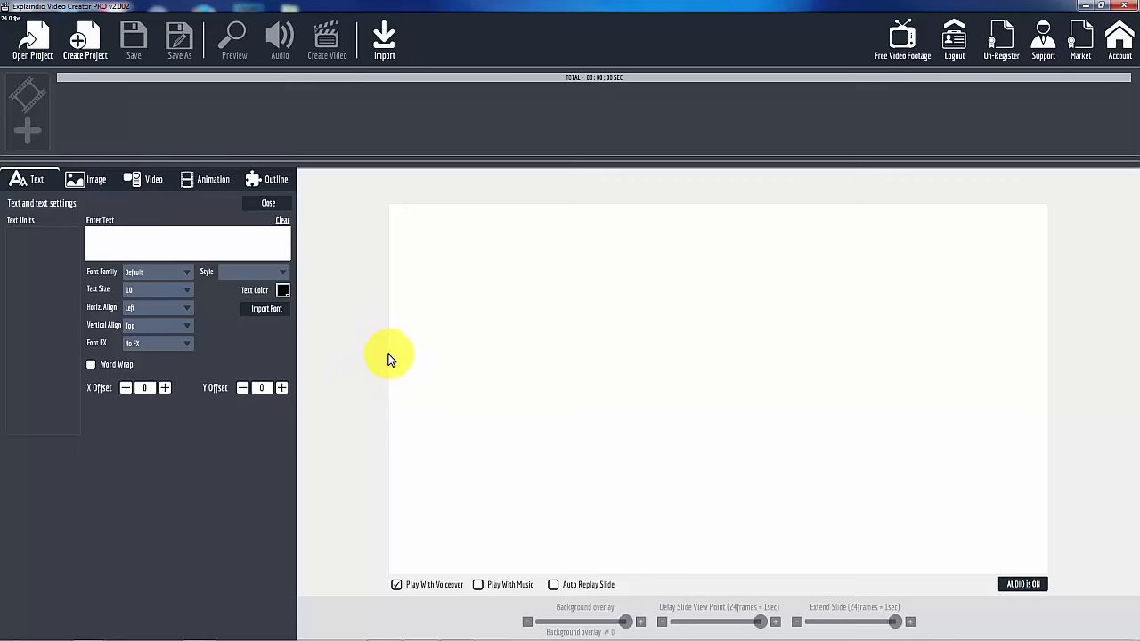
pyautogui.moveTo(343, 326)
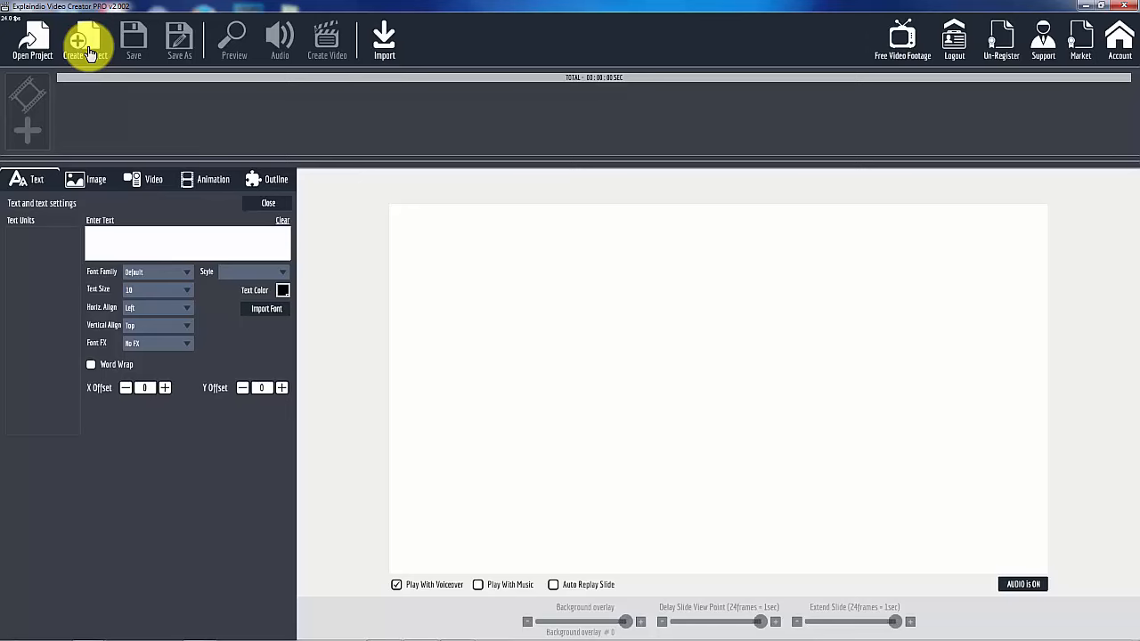
# Create a new project named 'Train Frame'
pyautogui.click(86, 40)
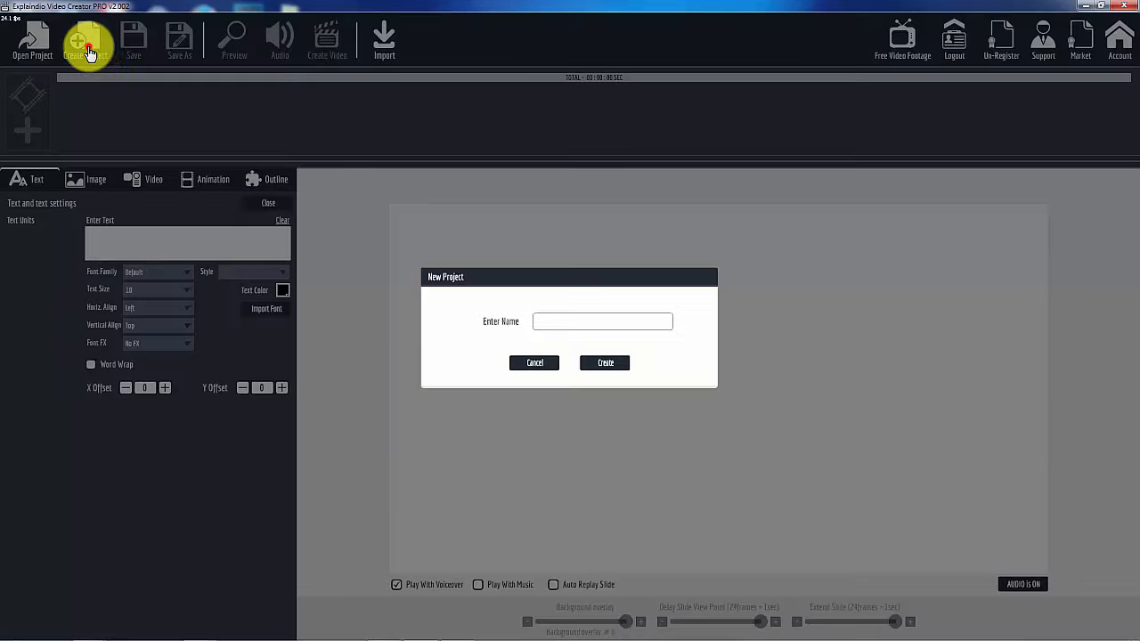
pyautogui.click(603, 322)
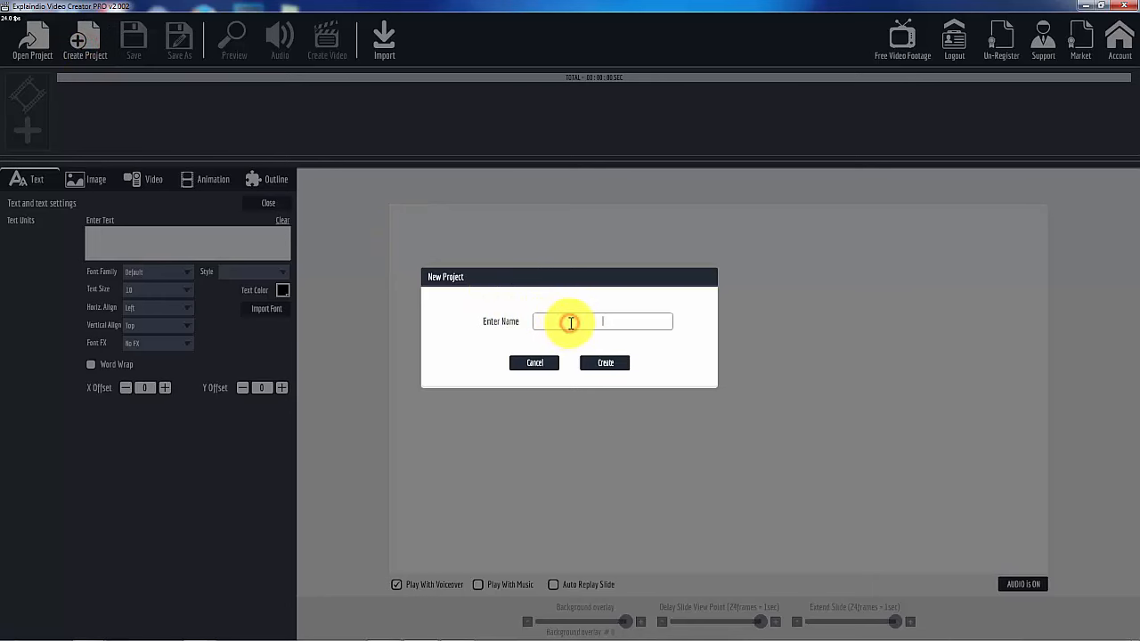
pyautogui.write('Train')
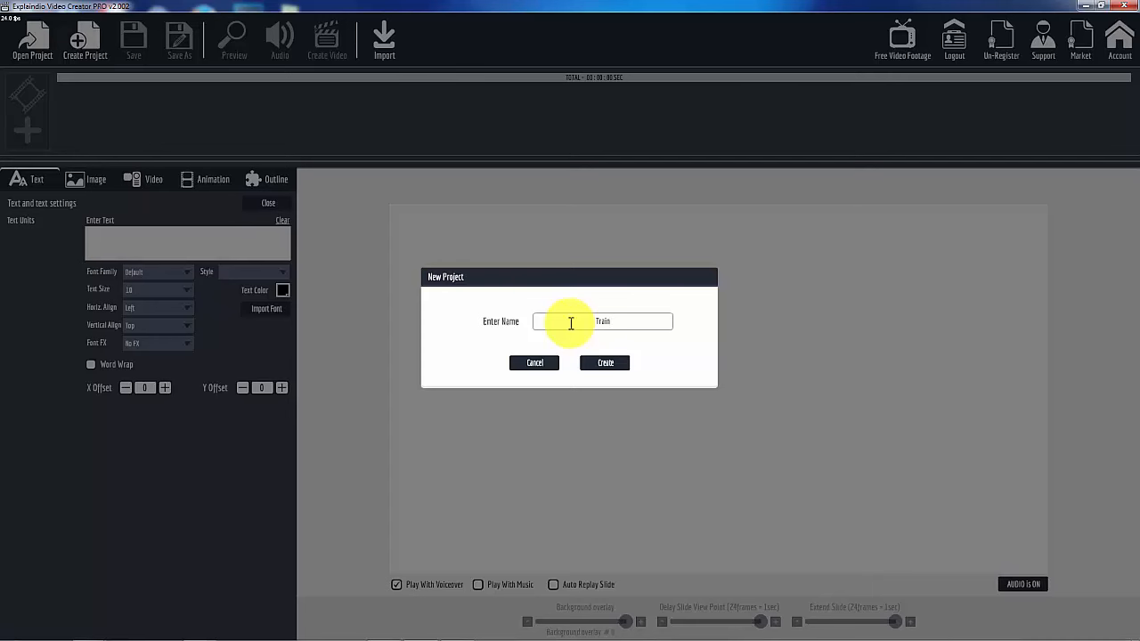
pyautogui.write('Frame')
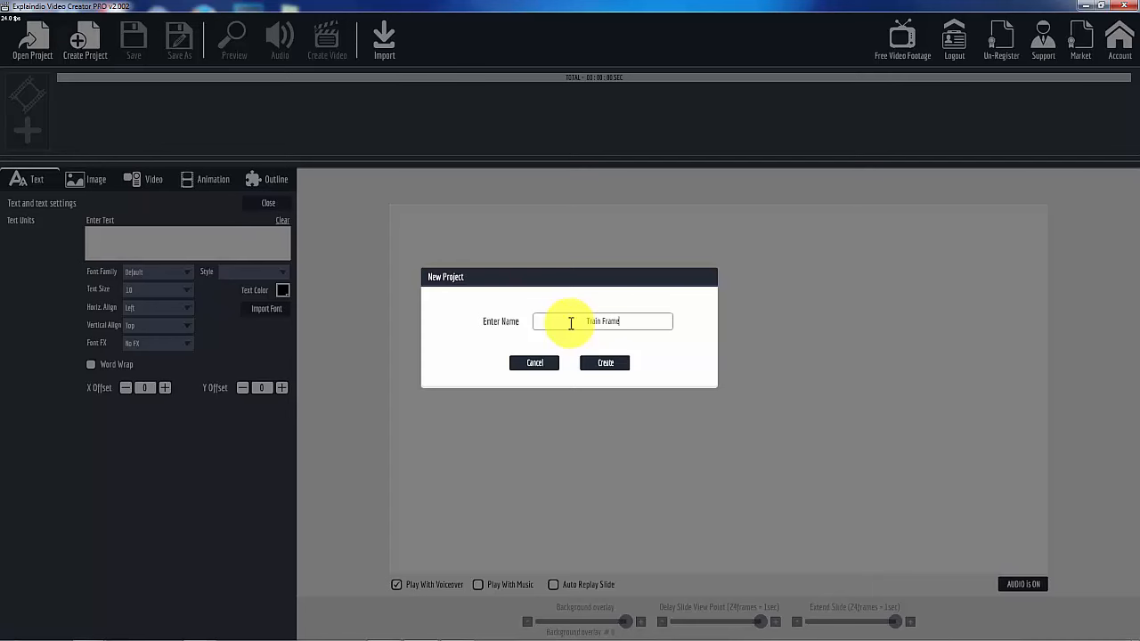
pyautogui.click(605, 363)
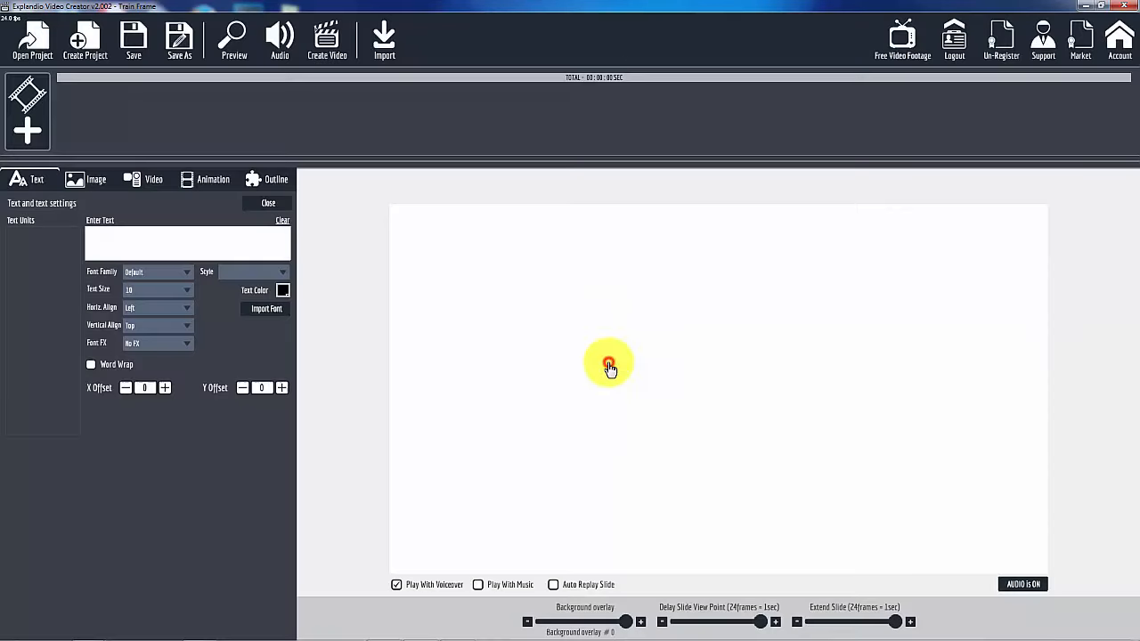
pyautogui.moveTo(355, 283)
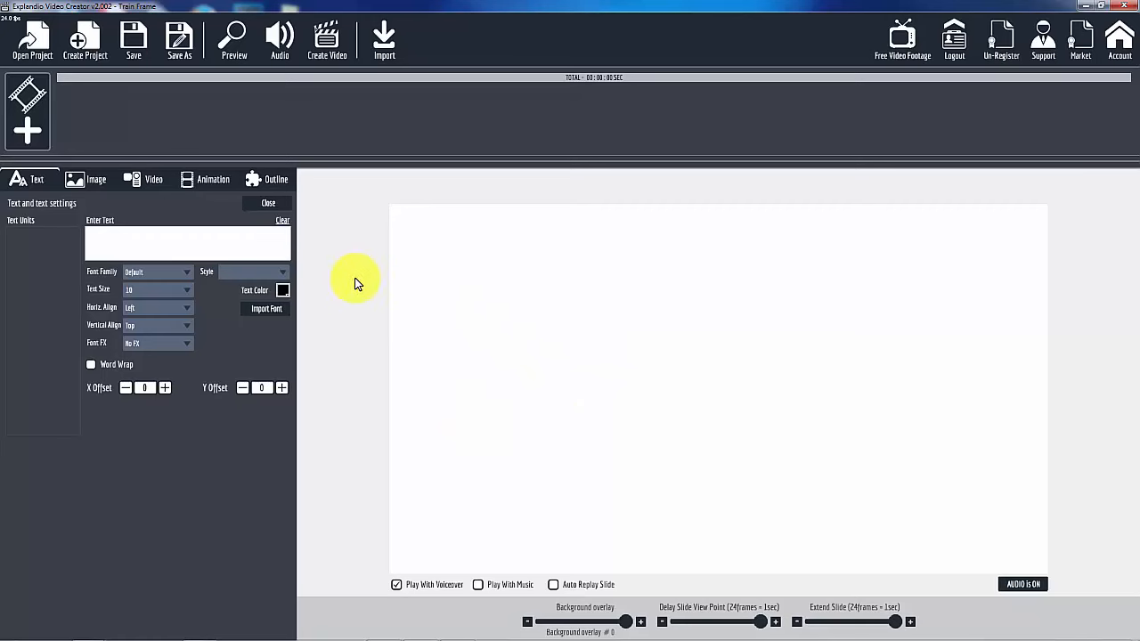
# Add a new blank sketch scene and start importing a Flash animation onto its canvas
pyautogui.click(27, 131)
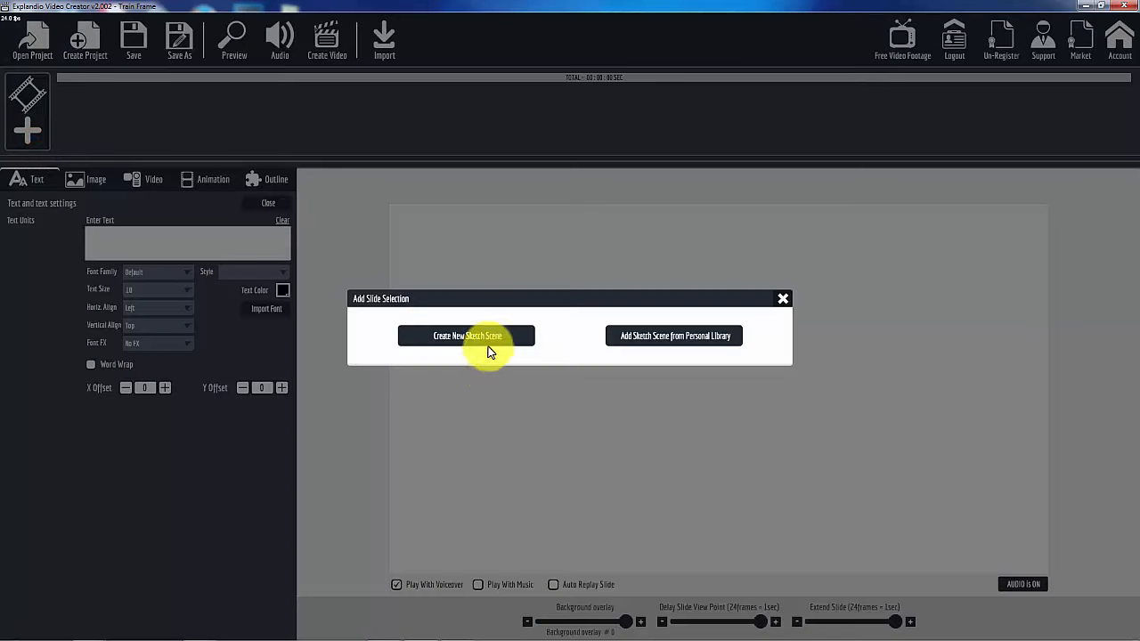
pyautogui.click(466, 336)
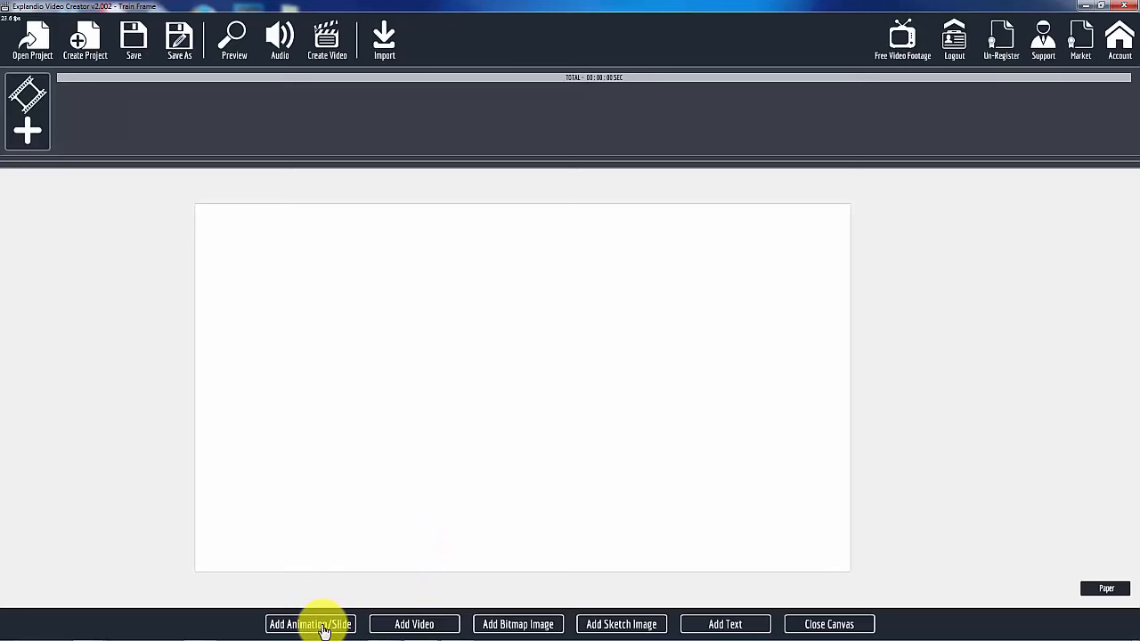
pyautogui.click(310, 624)
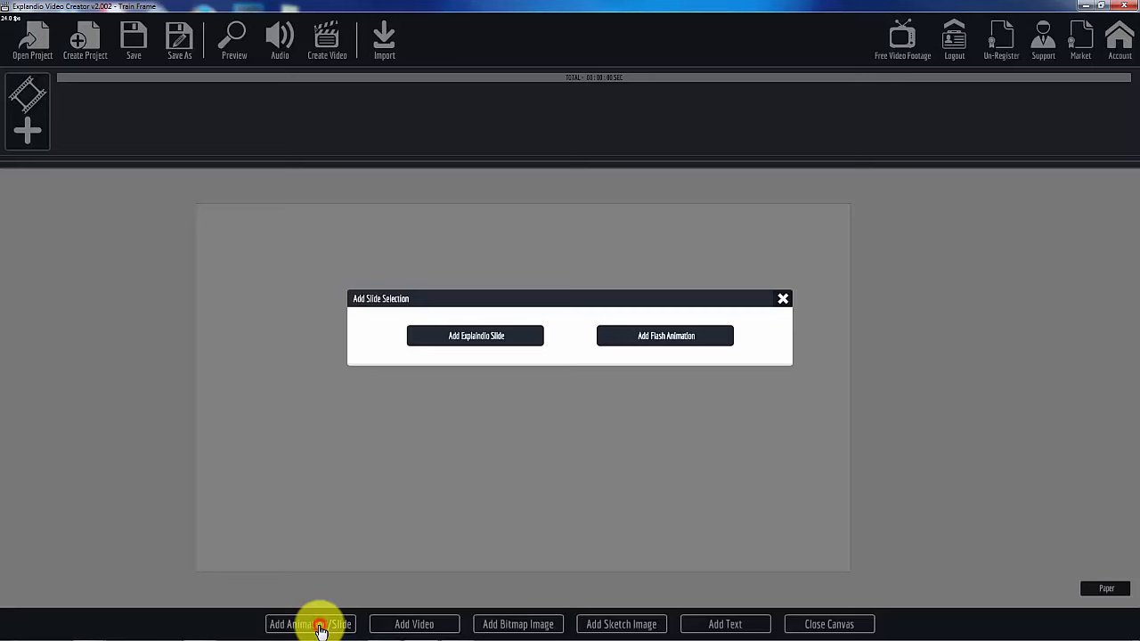
pyautogui.moveTo(695, 347)
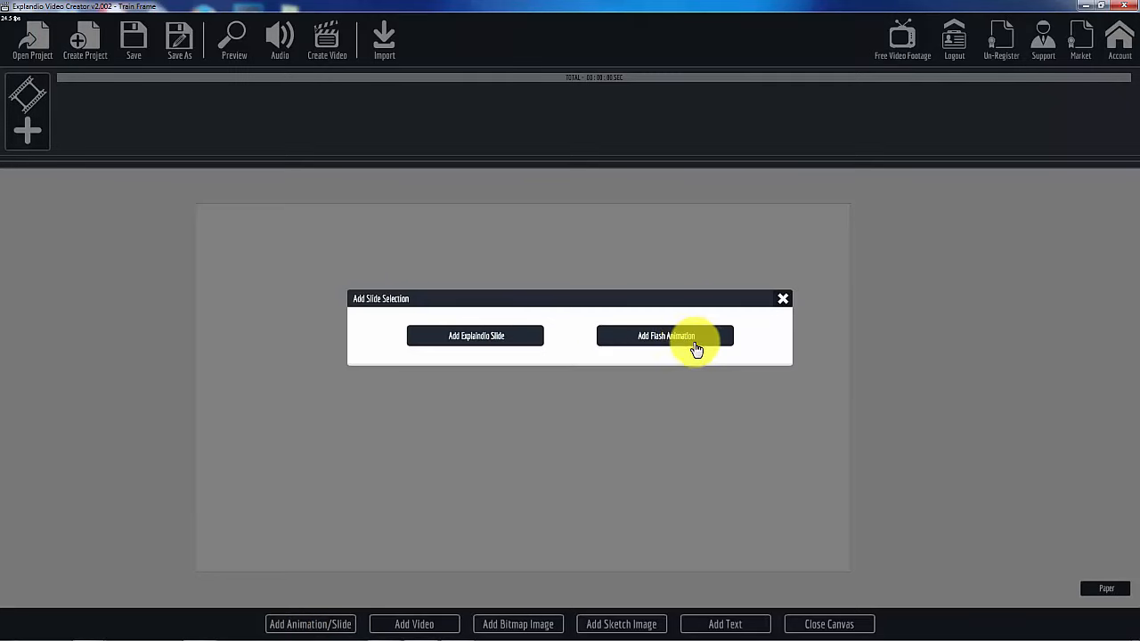
pyautogui.click(666, 336)
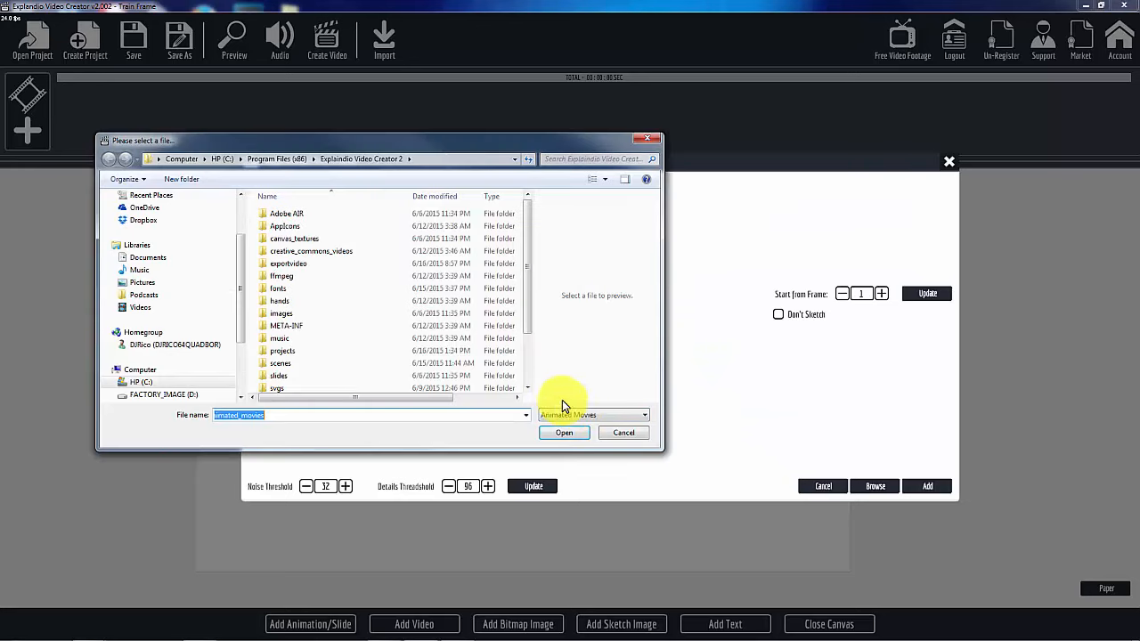
# Browse to Flash Stuff\_Convert2VFS and choose the Train Frame animation file
pyautogui.scroll(-3)
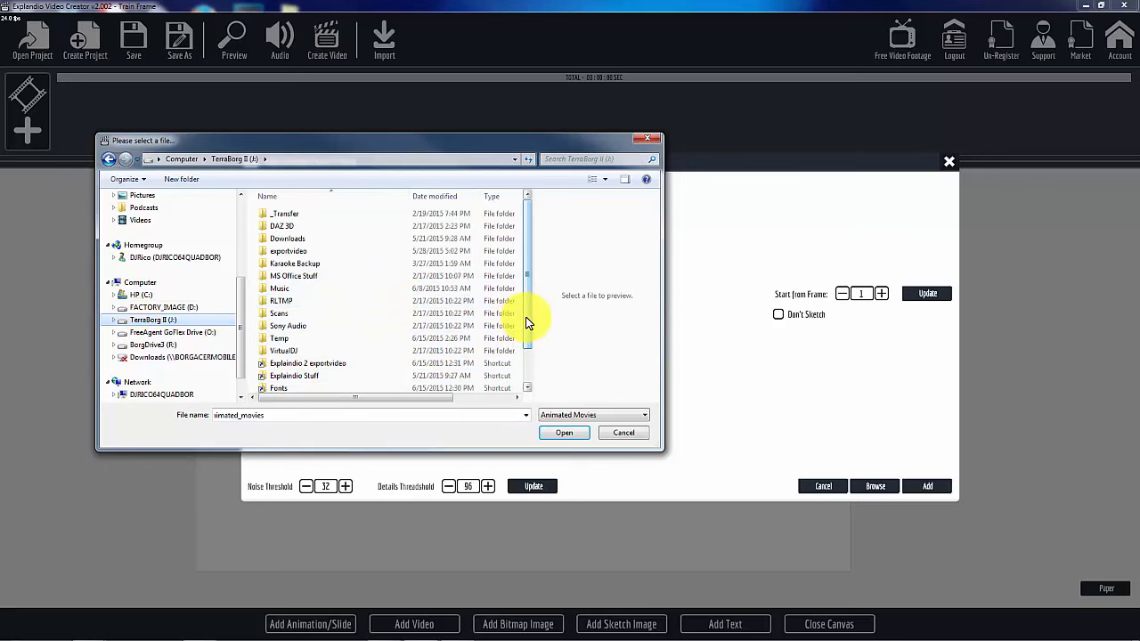
pyautogui.doubleClick(286, 237)
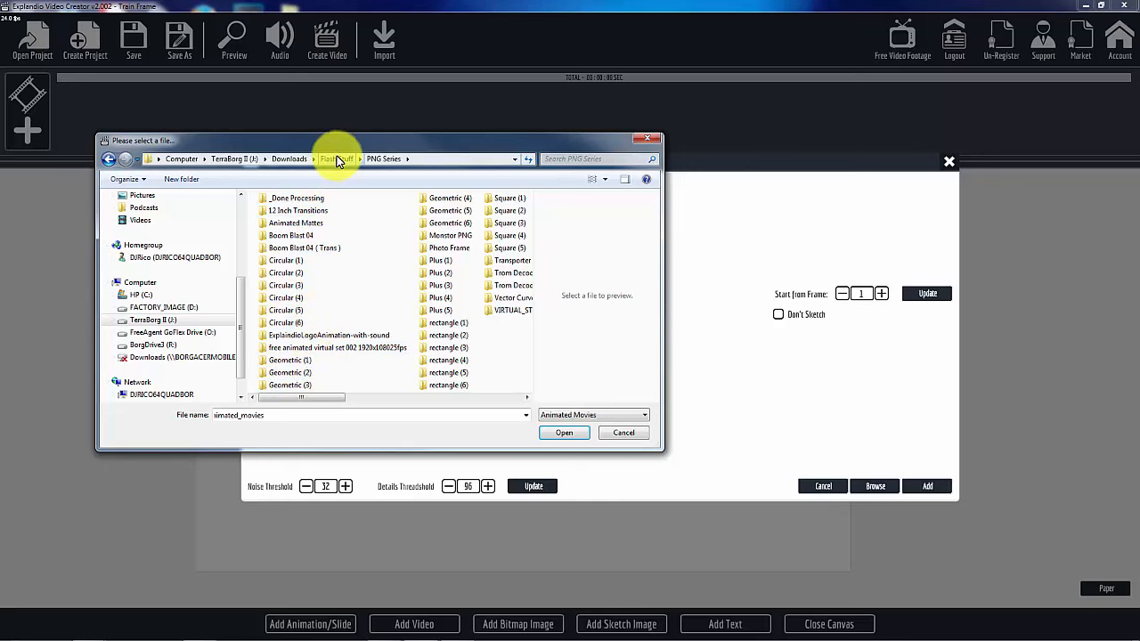
pyautogui.click(337, 158)
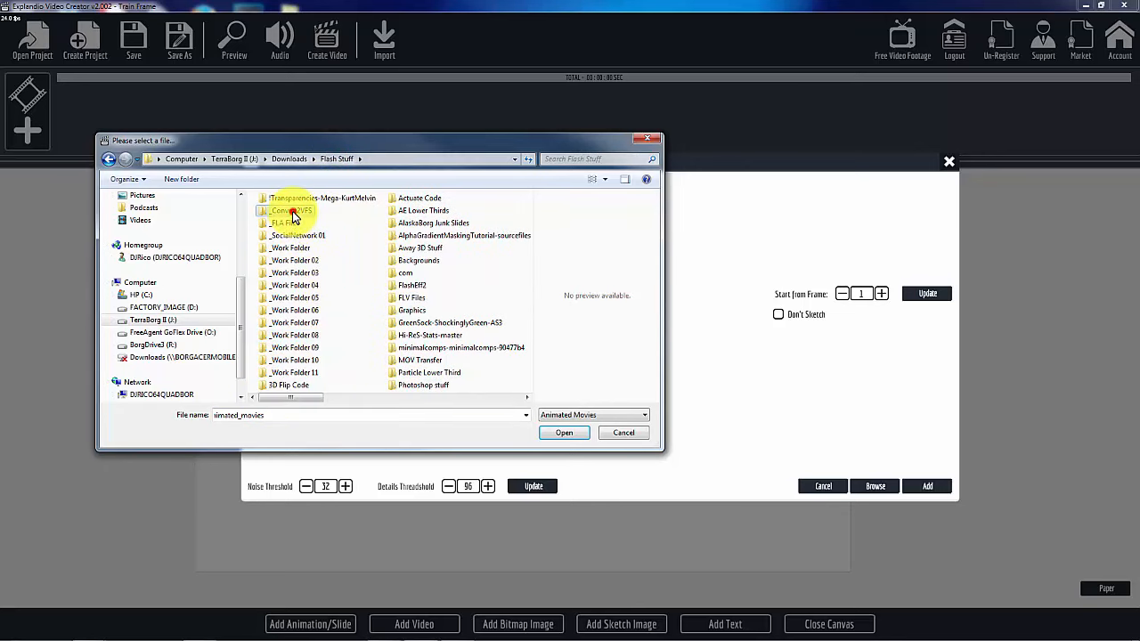
pyautogui.doubleClick(294, 210)
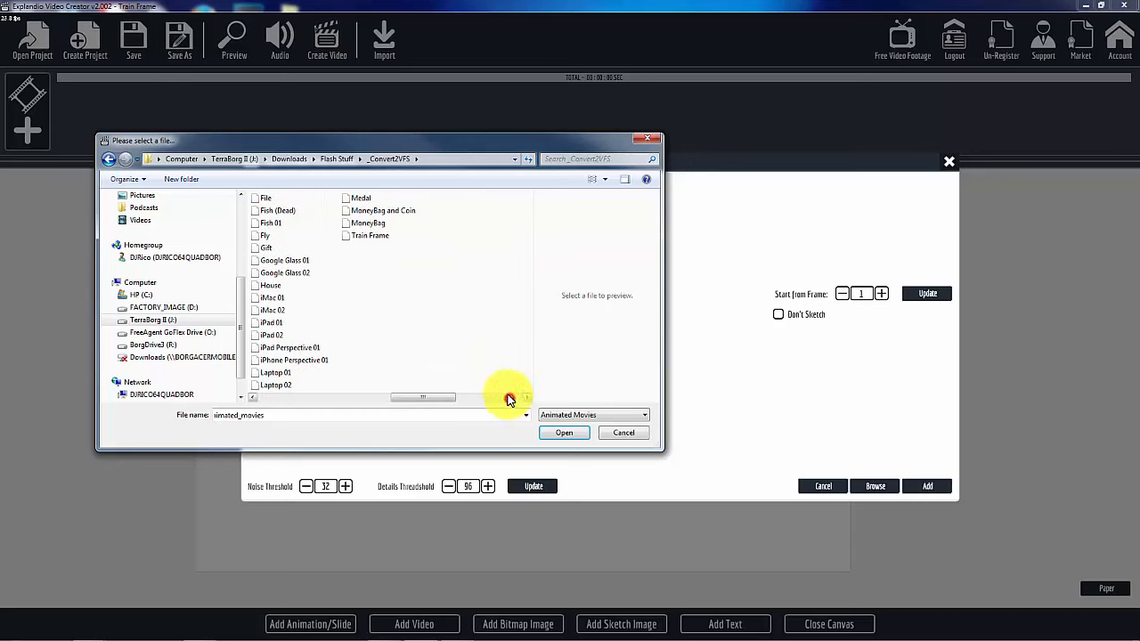
pyautogui.click(369, 235)
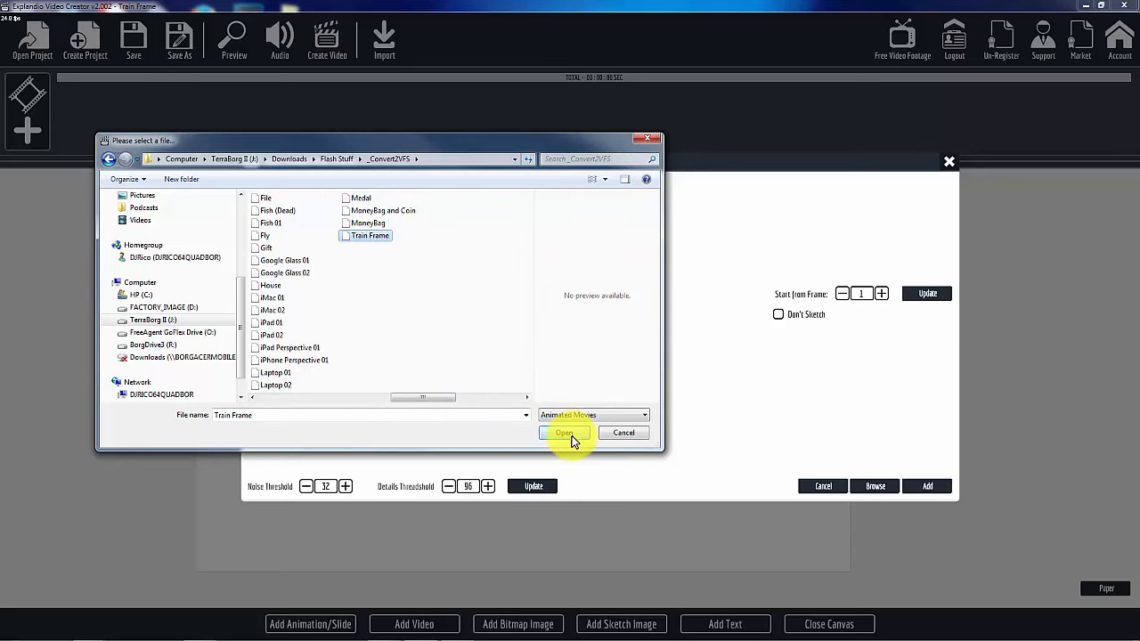
# Import the Train Frame animation onto the canvas with Don't Sketch enabled
pyautogui.click(565, 434)
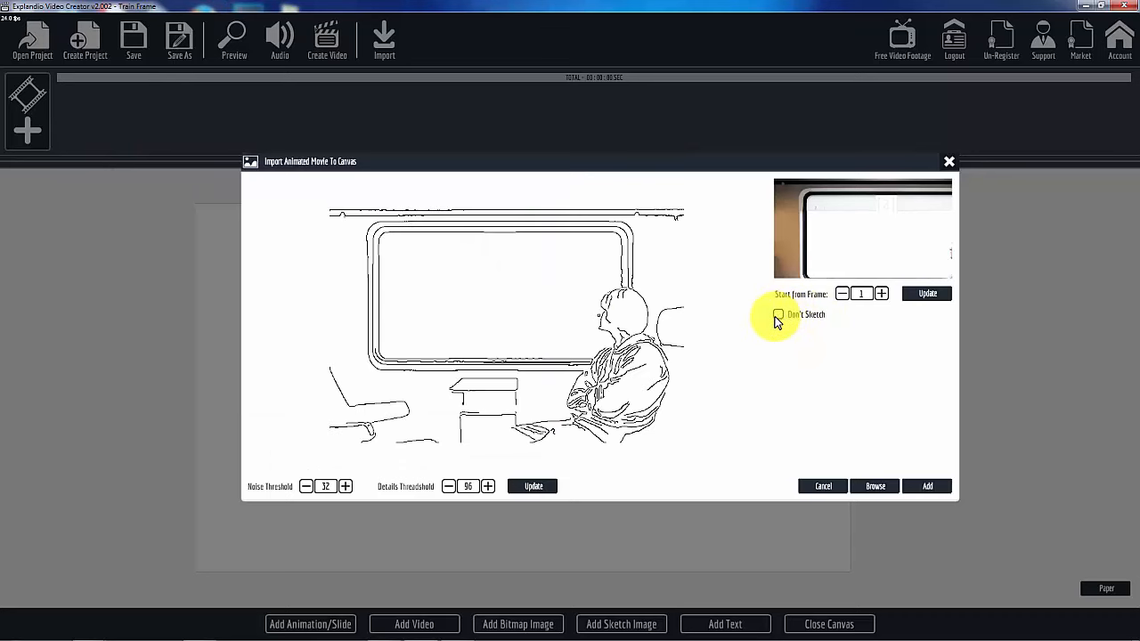
pyautogui.click(779, 314)
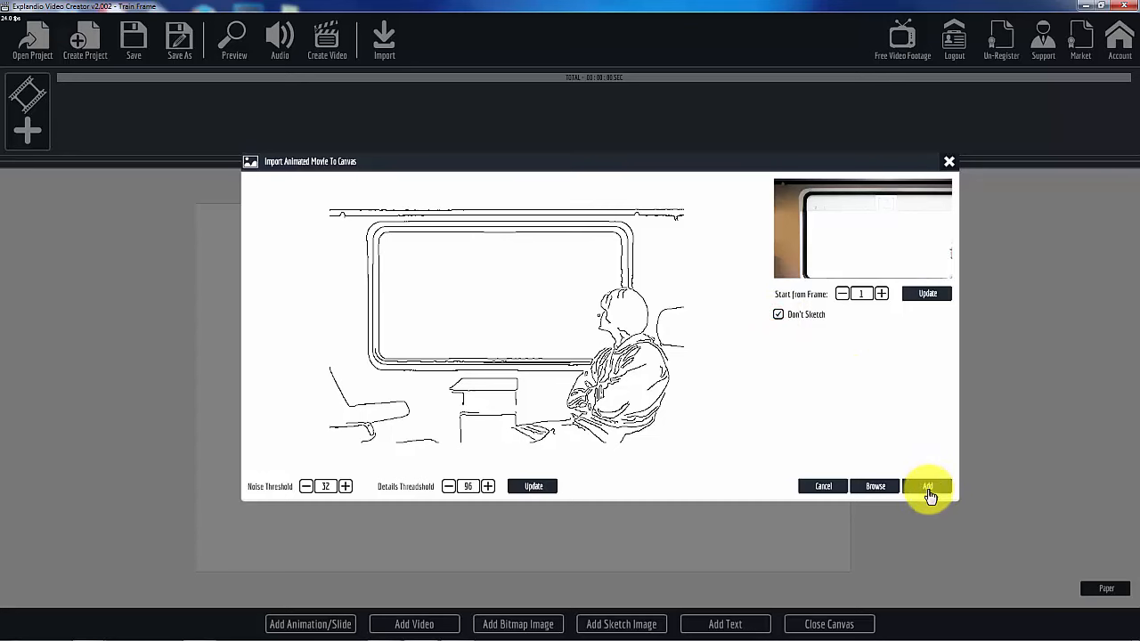
pyautogui.click(928, 486)
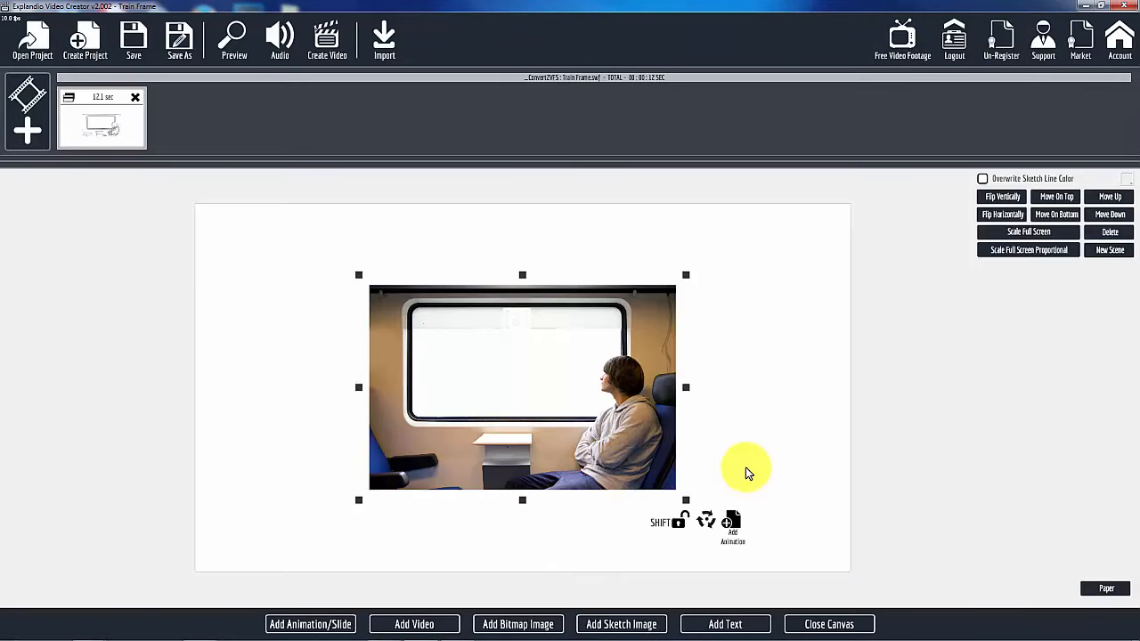
pyautogui.moveTo(550, 428)
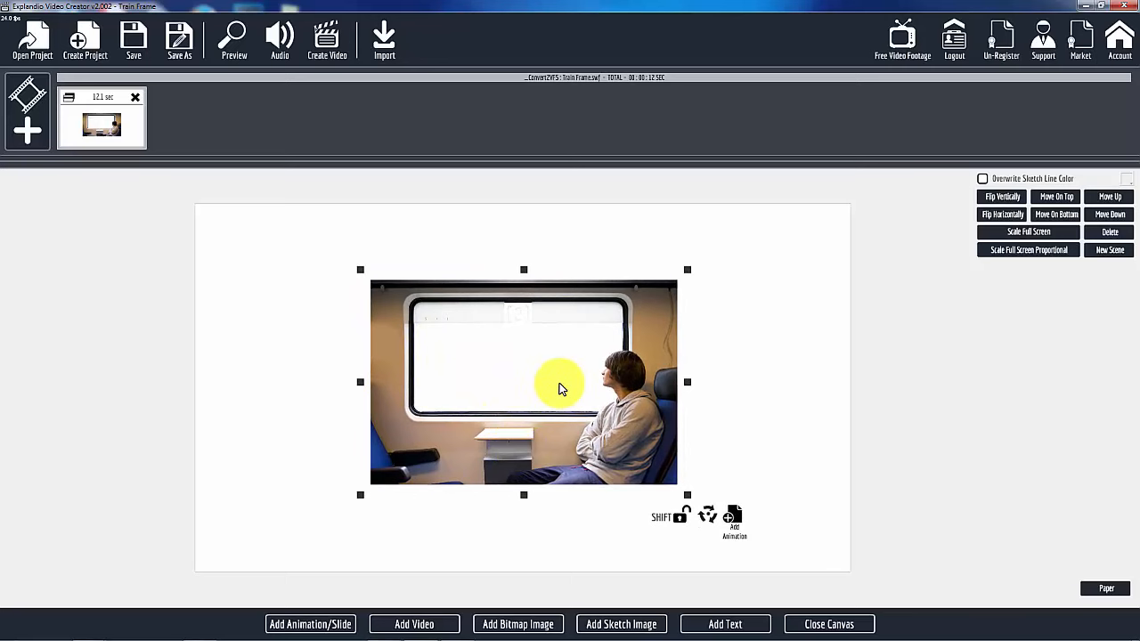
pyautogui.moveTo(450, 314)
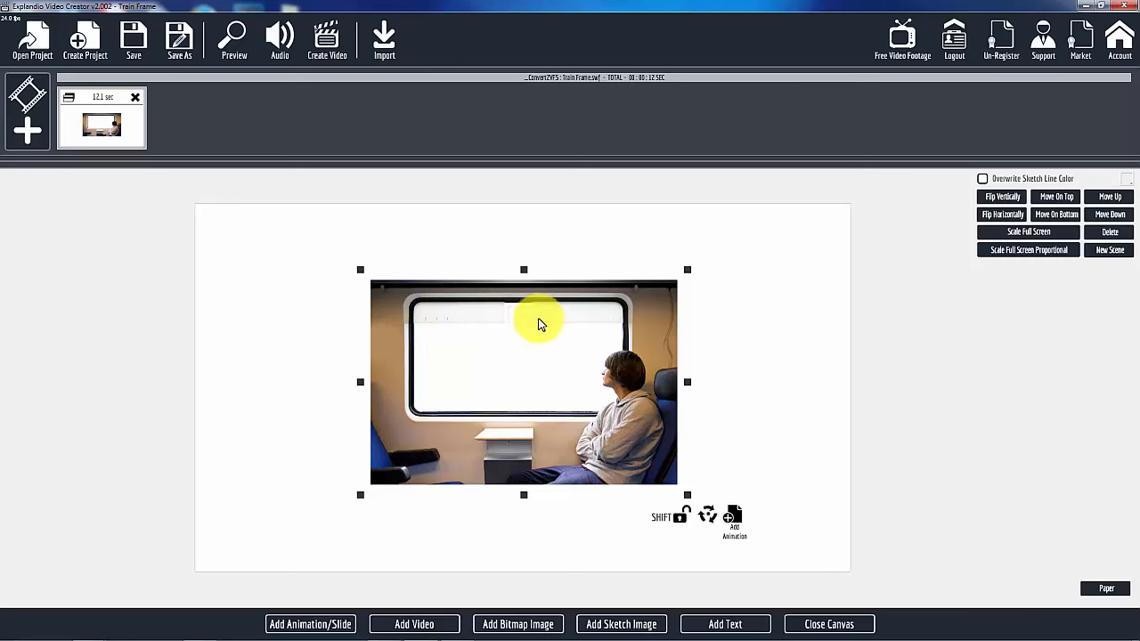
pyautogui.moveTo(450, 318)
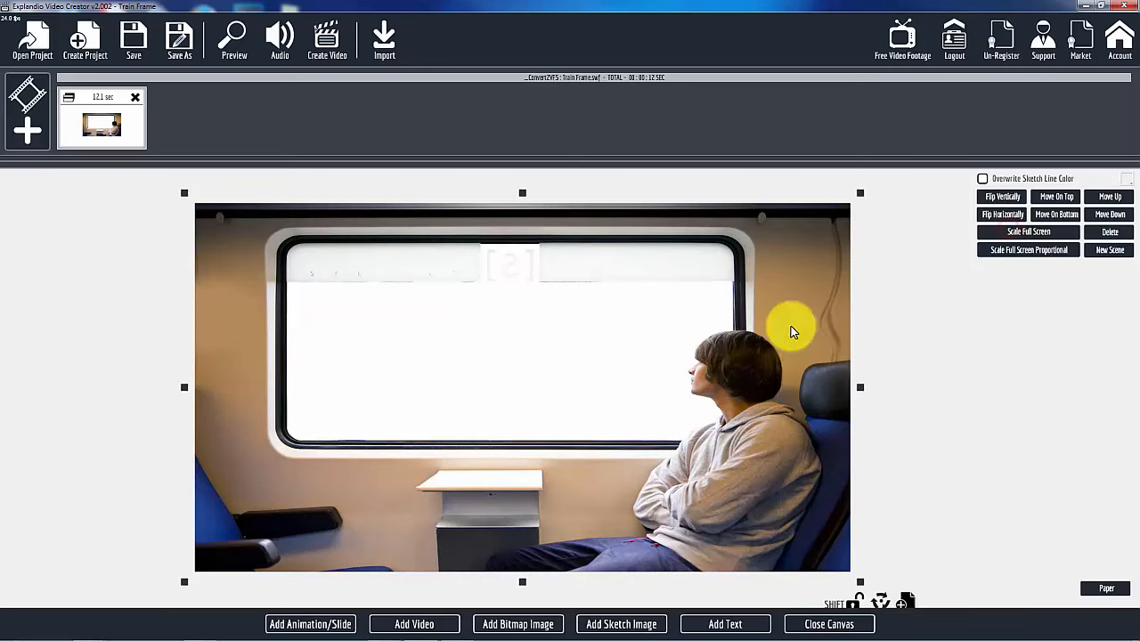
pyautogui.moveTo(829, 623)
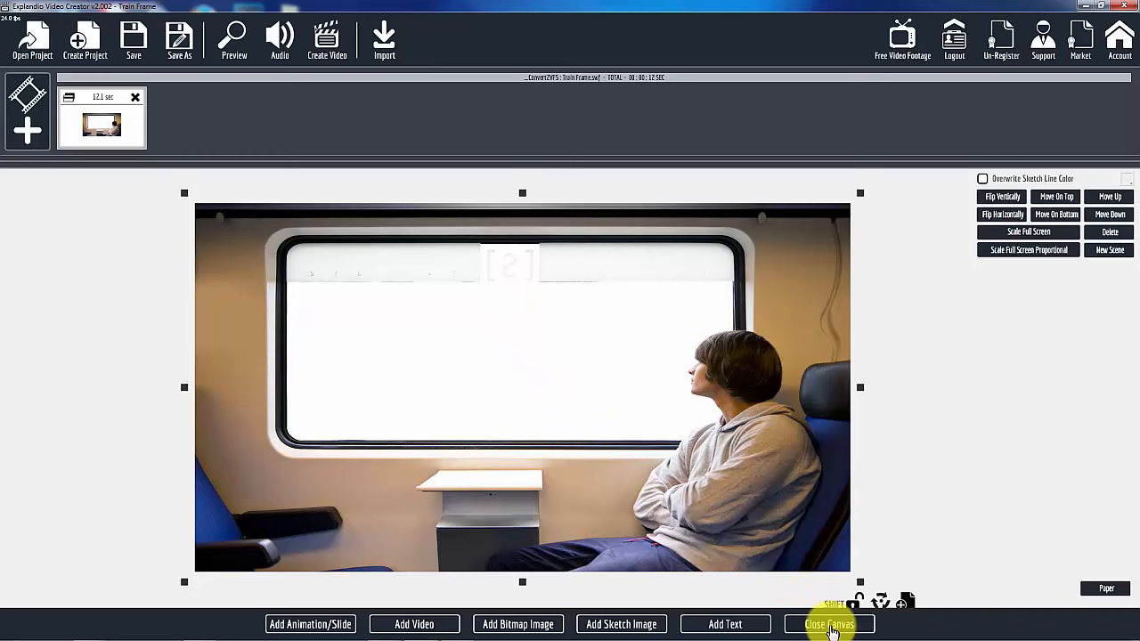
# Close the canvas to return to the scene settings preview of the train-window scene
pyautogui.click(827, 623)
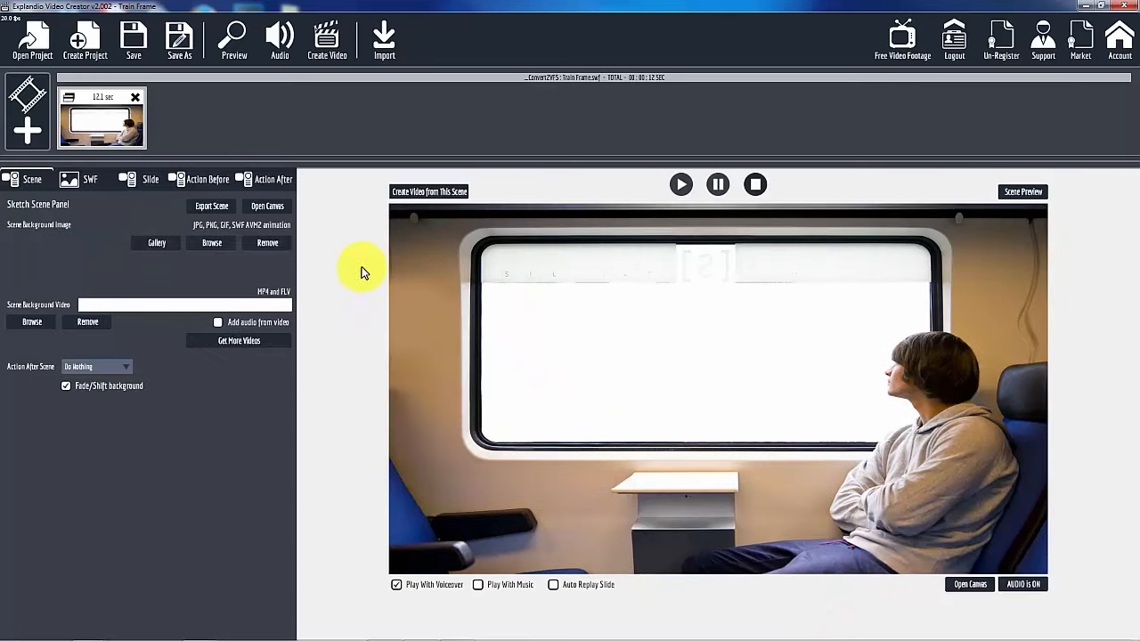
pyautogui.moveTo(120, 107)
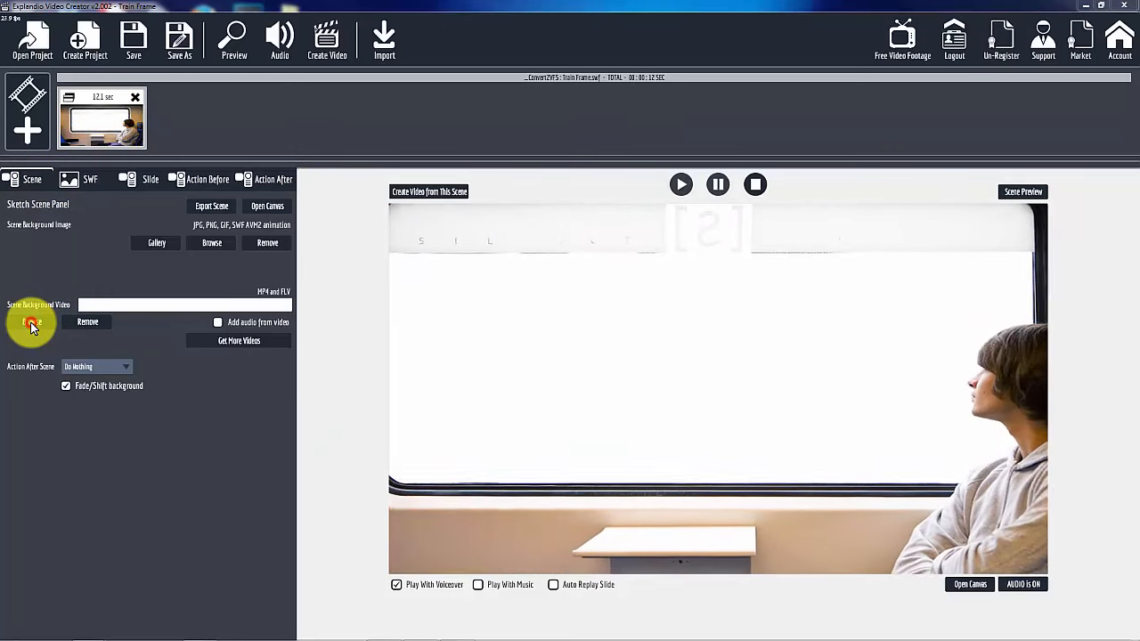
# Browse for a scene background video in Explaindio Stuff > Monthy HD Video Backgrounds
pyautogui.click(32, 321)
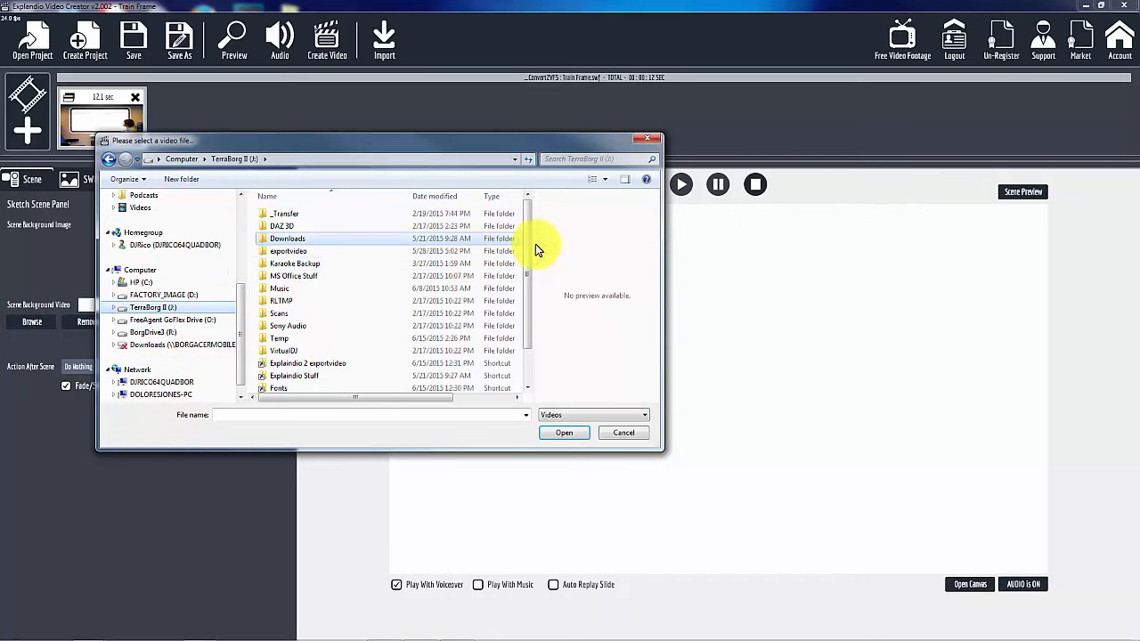
pyautogui.scroll(-3)
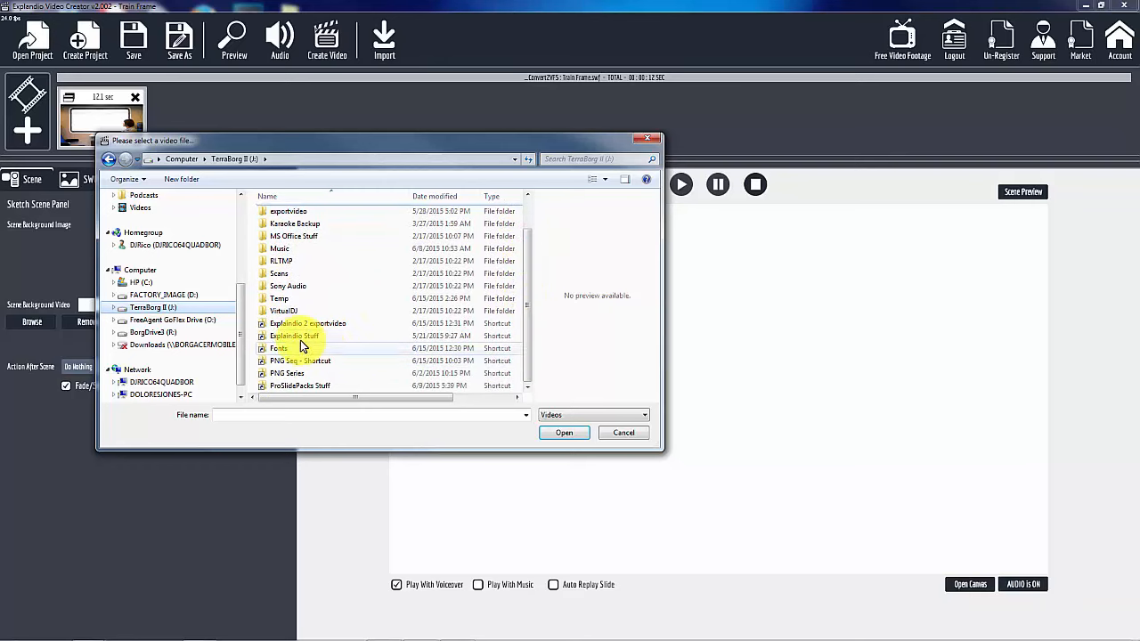
pyautogui.doubleClick(293, 336)
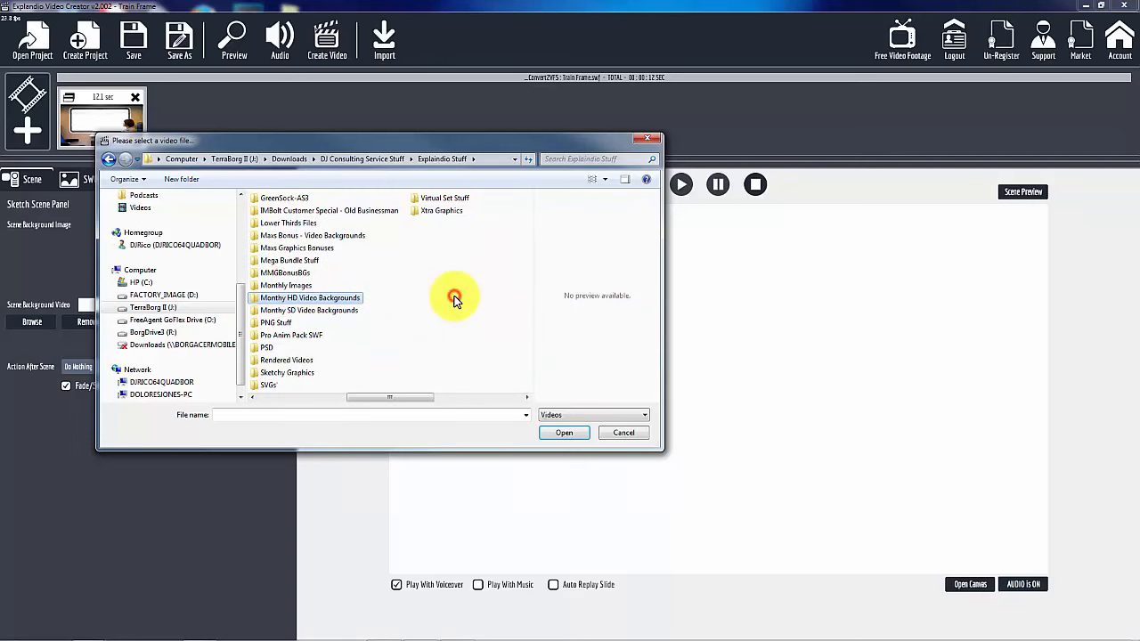
pyautogui.doubleClick(310, 297)
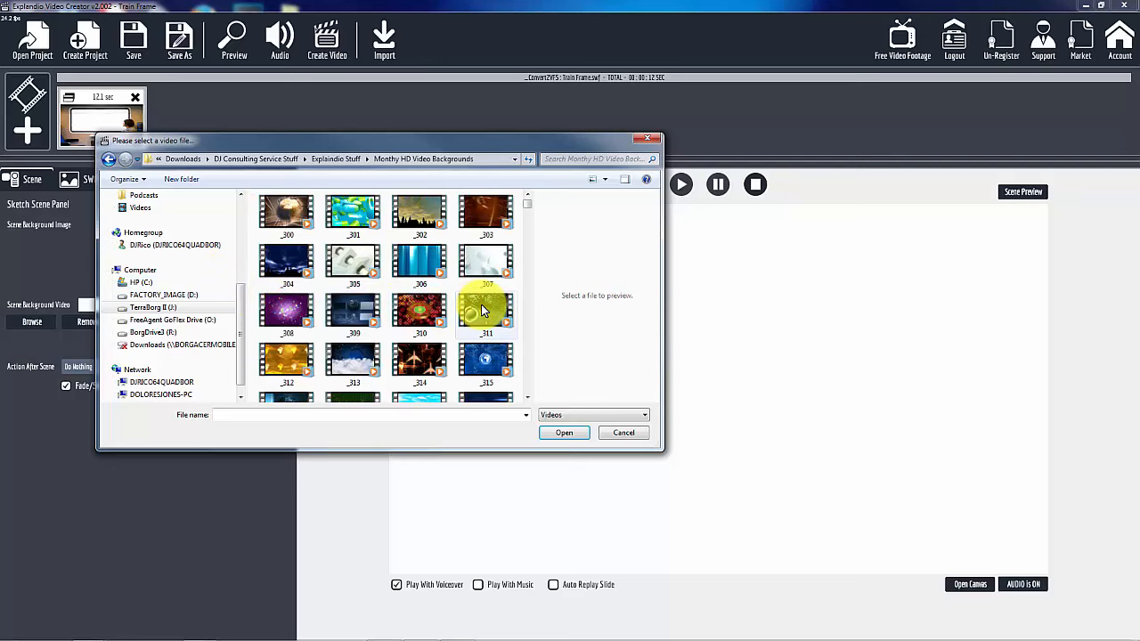
# Select the _366 sunset palm-tree clip as the scene's background video
pyautogui.scroll(-3)
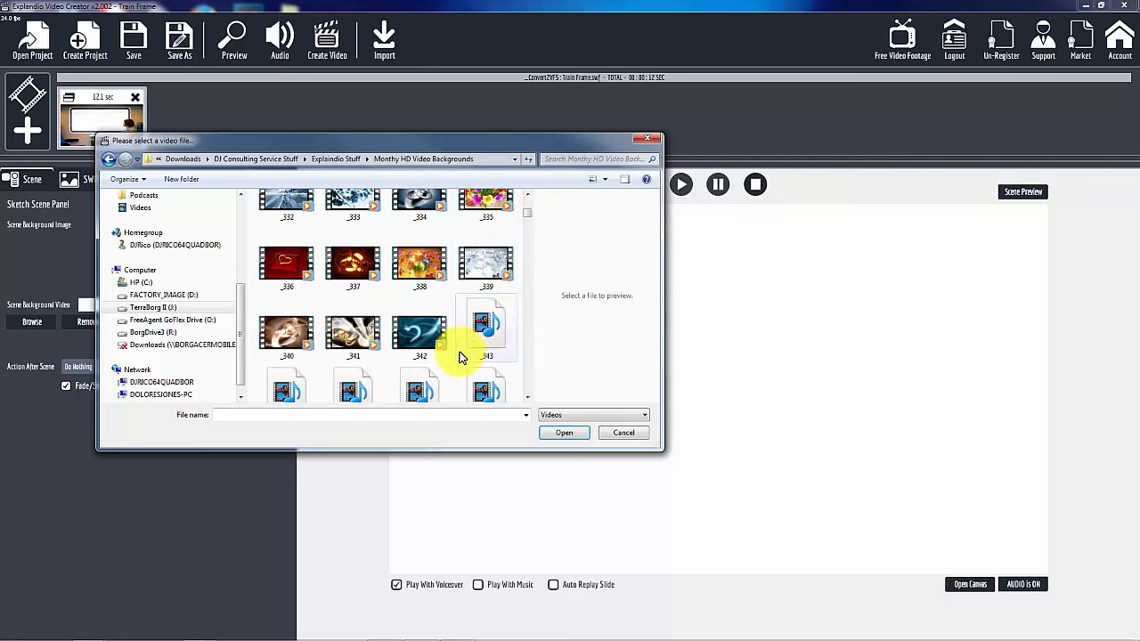
pyautogui.scroll(-3)
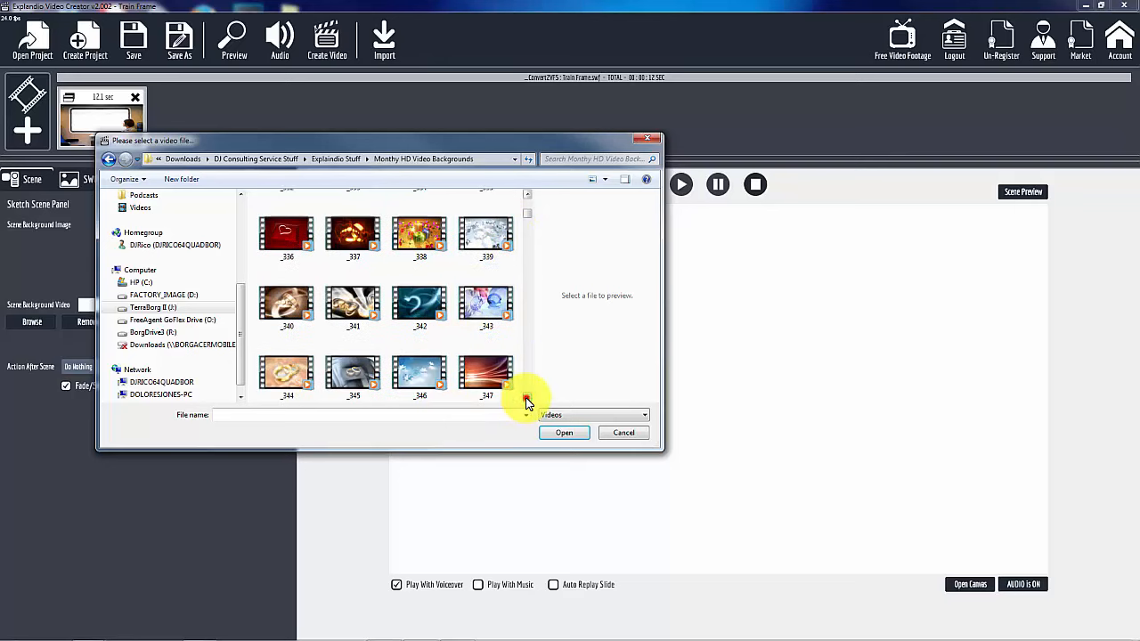
pyautogui.scroll(-3)
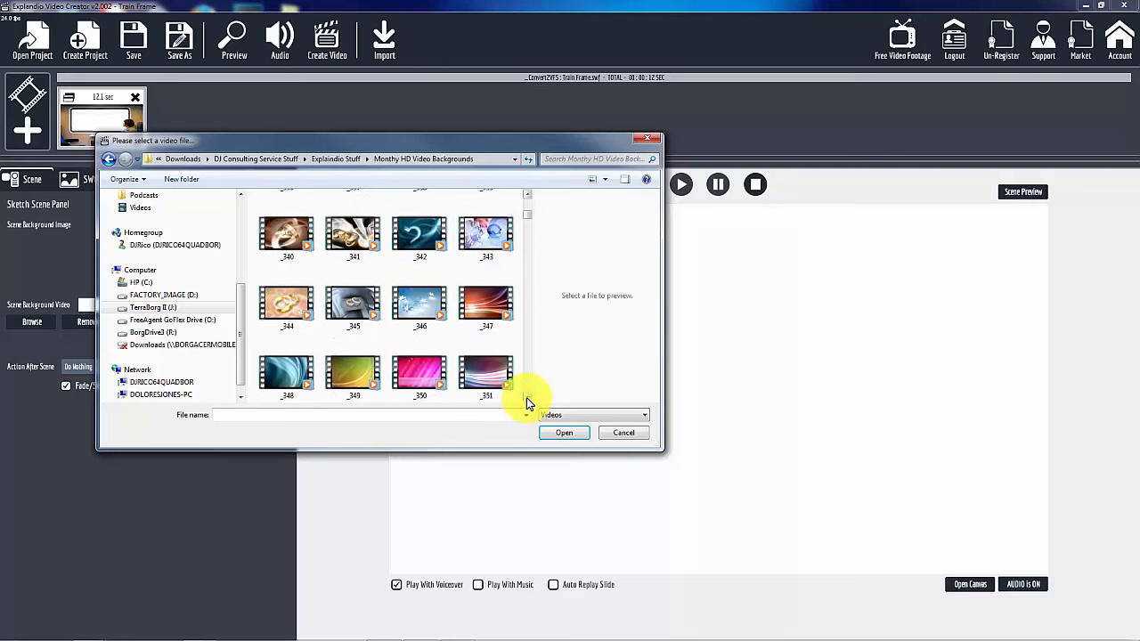
pyautogui.scroll(-3)
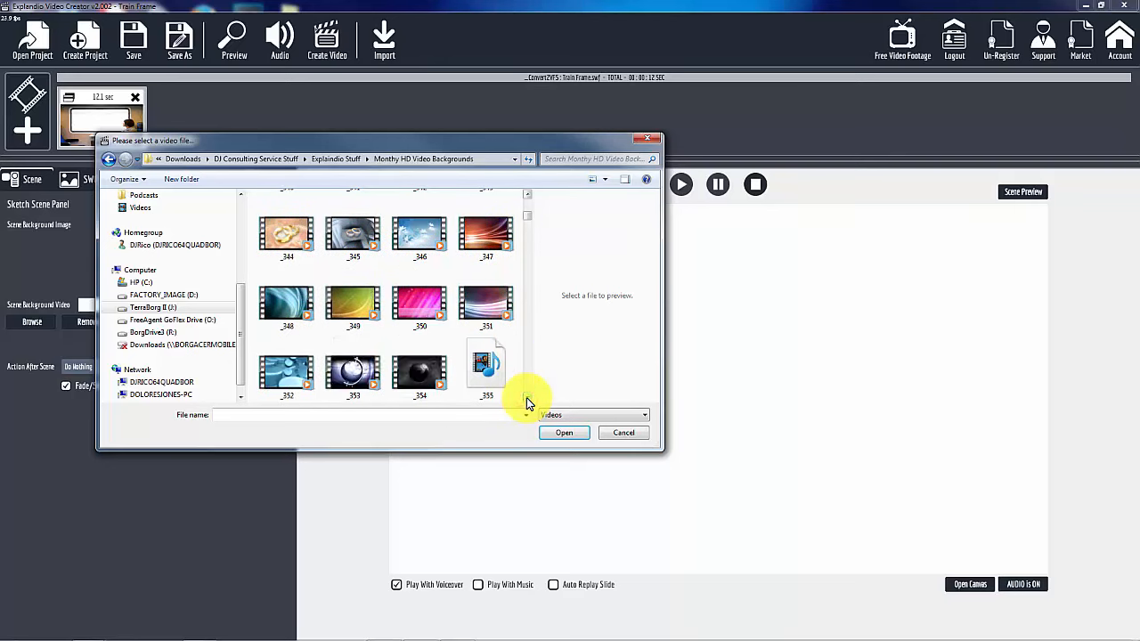
pyautogui.scroll(-3)
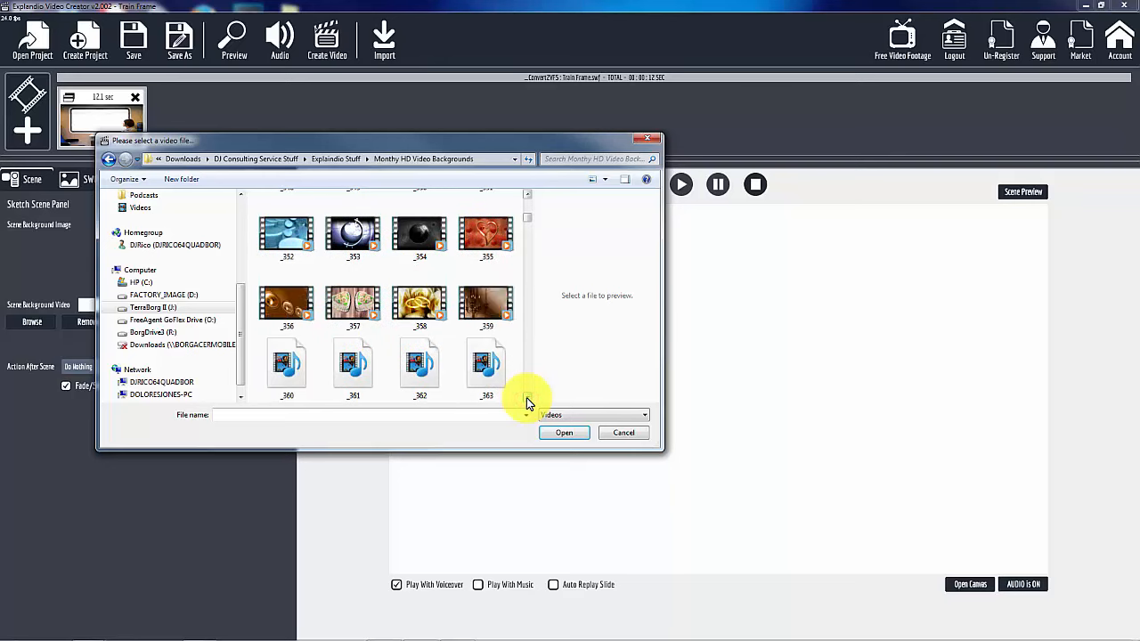
pyautogui.scroll(-3)
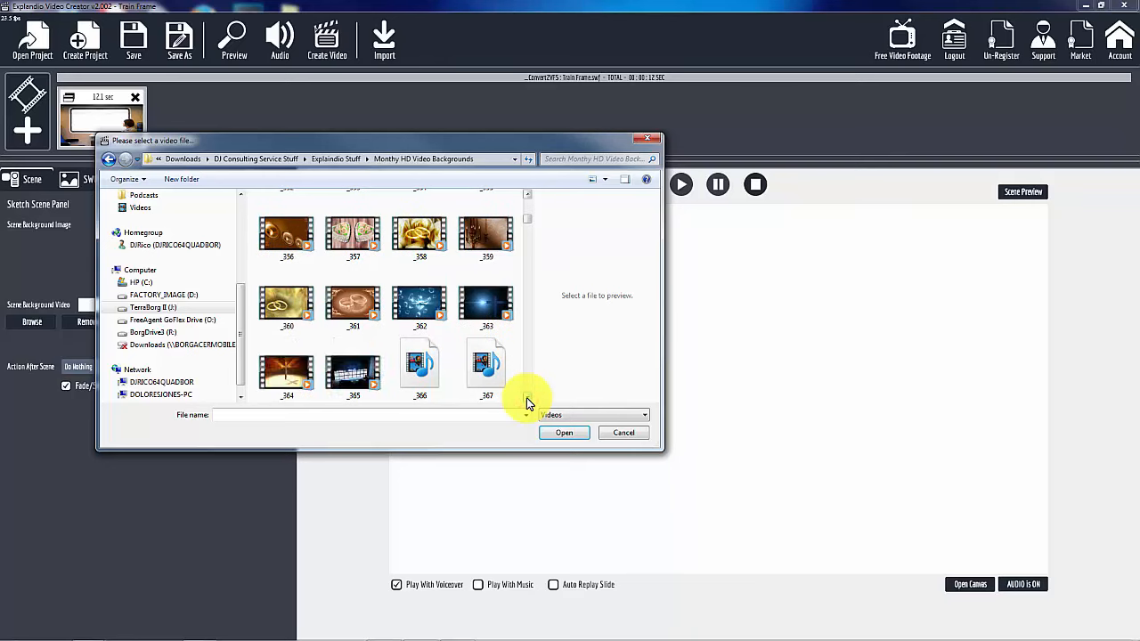
pyautogui.scroll(-3)
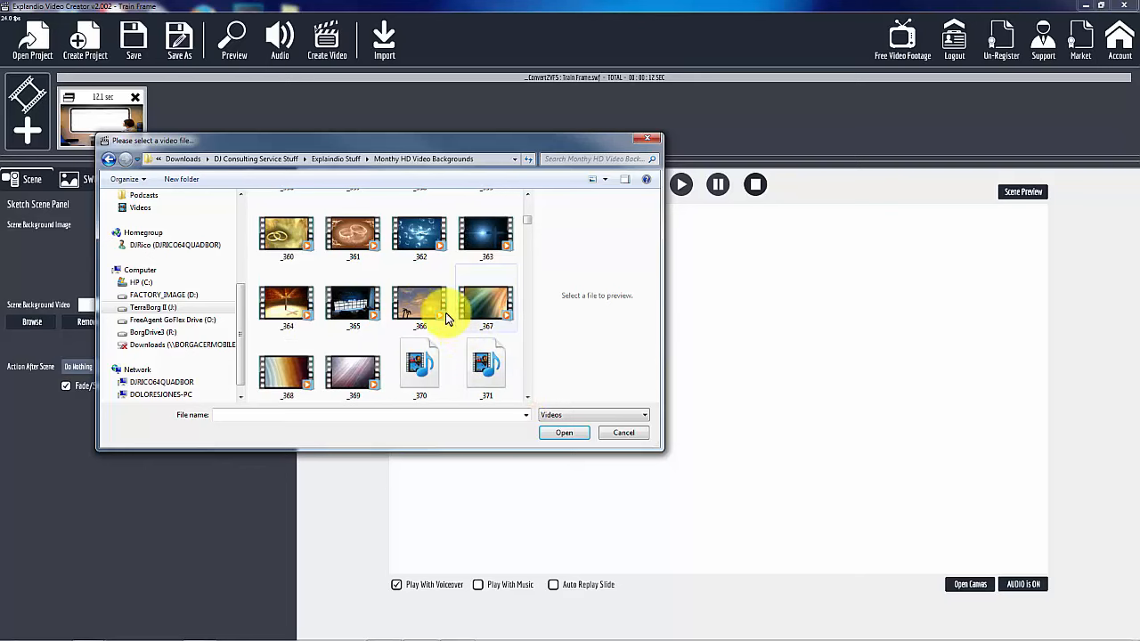
pyautogui.click(419, 303)
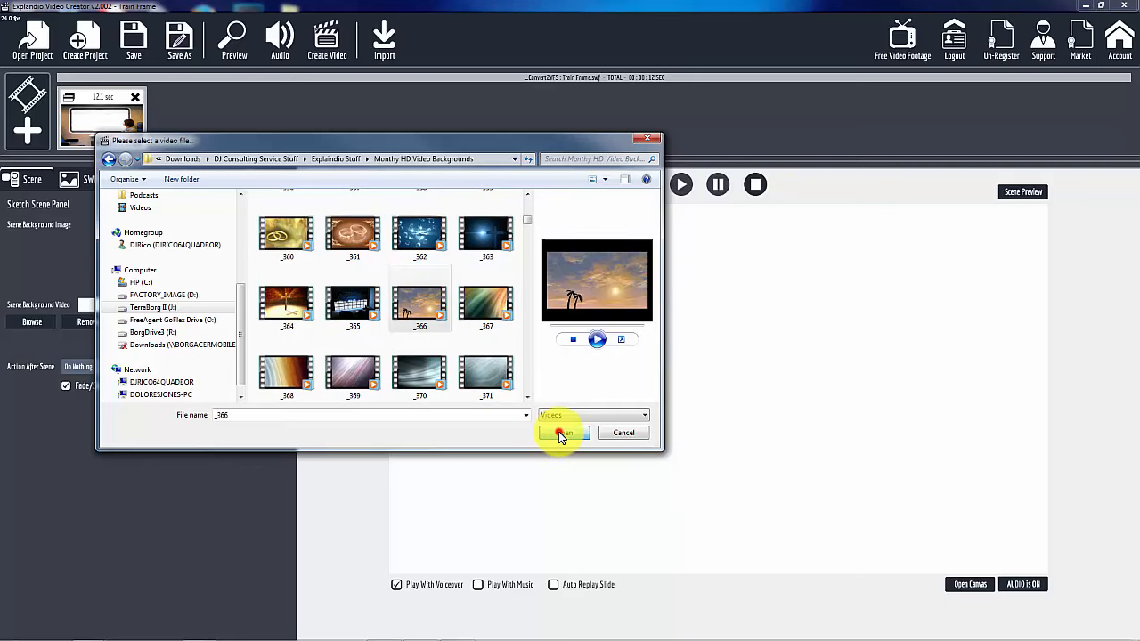
pyautogui.click(563, 433)
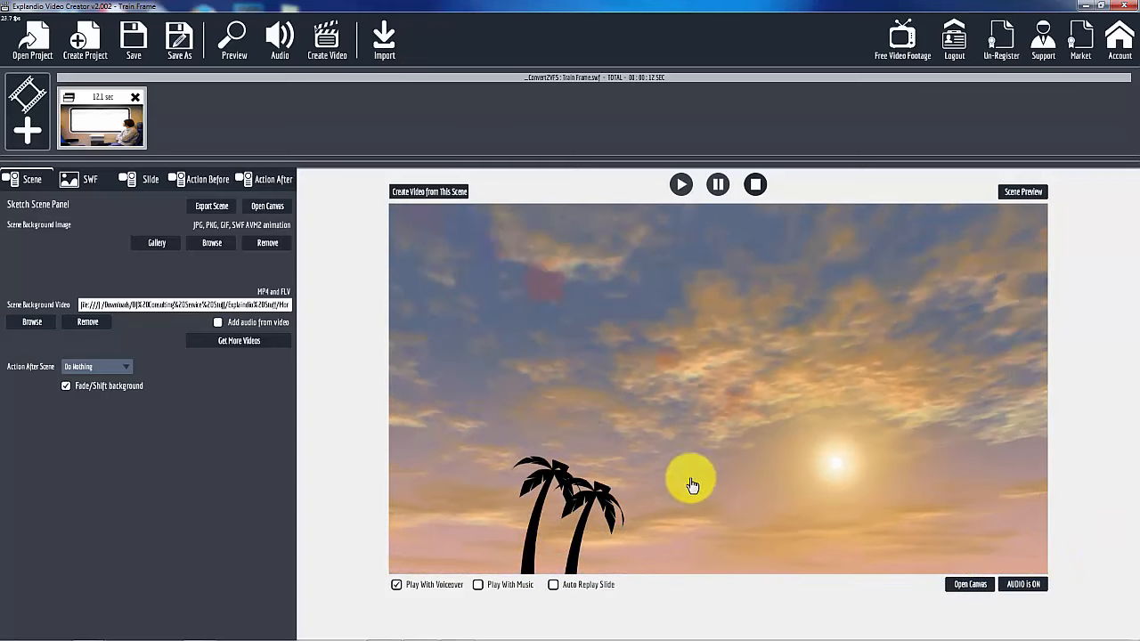
pyautogui.moveTo(512, 390)
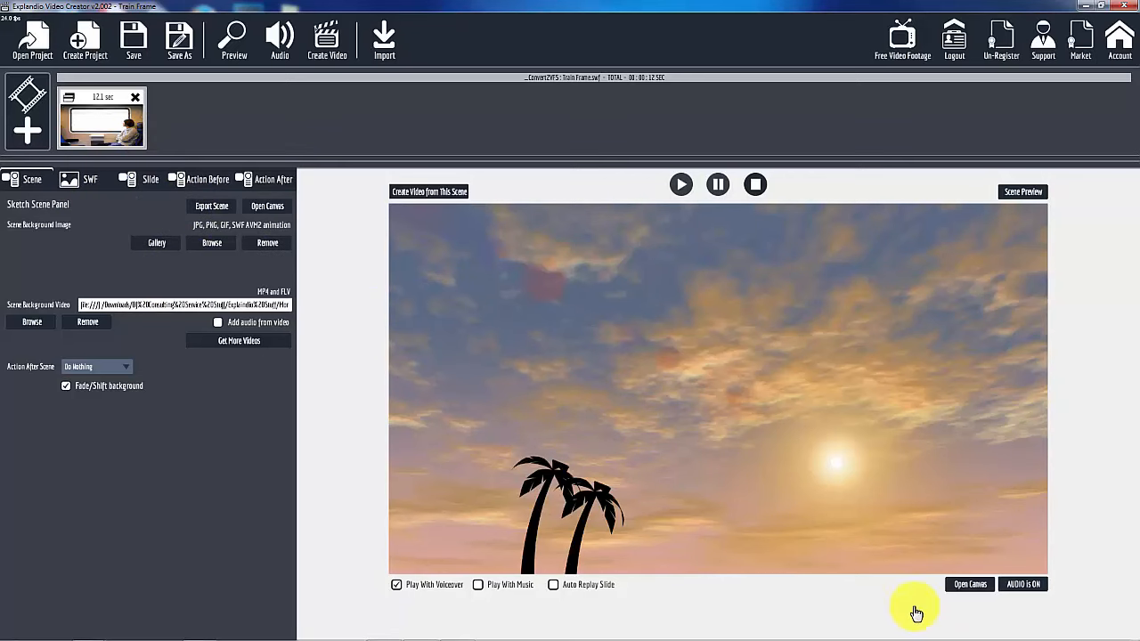
pyautogui.moveTo(126, 187)
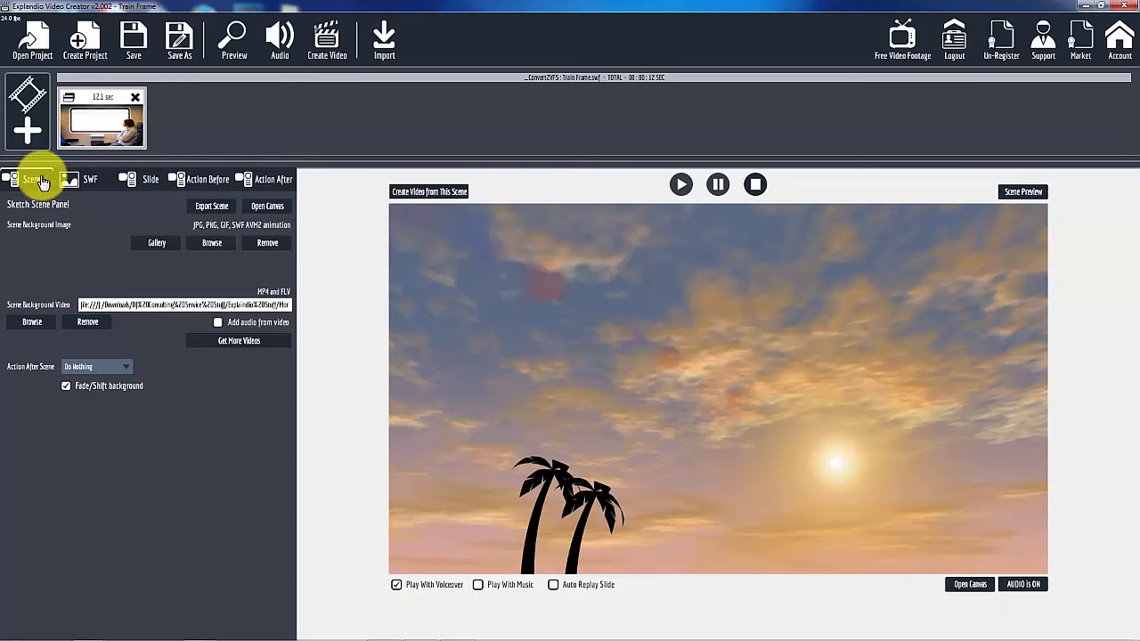
# Add a second blank sketch scene and choose to add a slide to its canvas
pyautogui.click(27, 130)
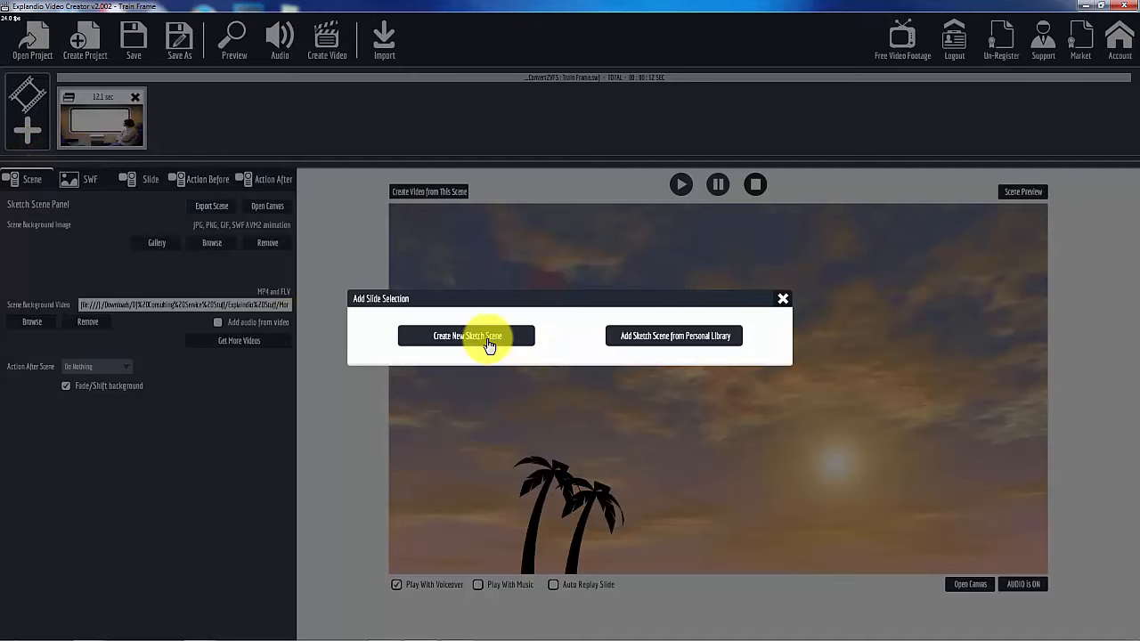
pyautogui.click(467, 336)
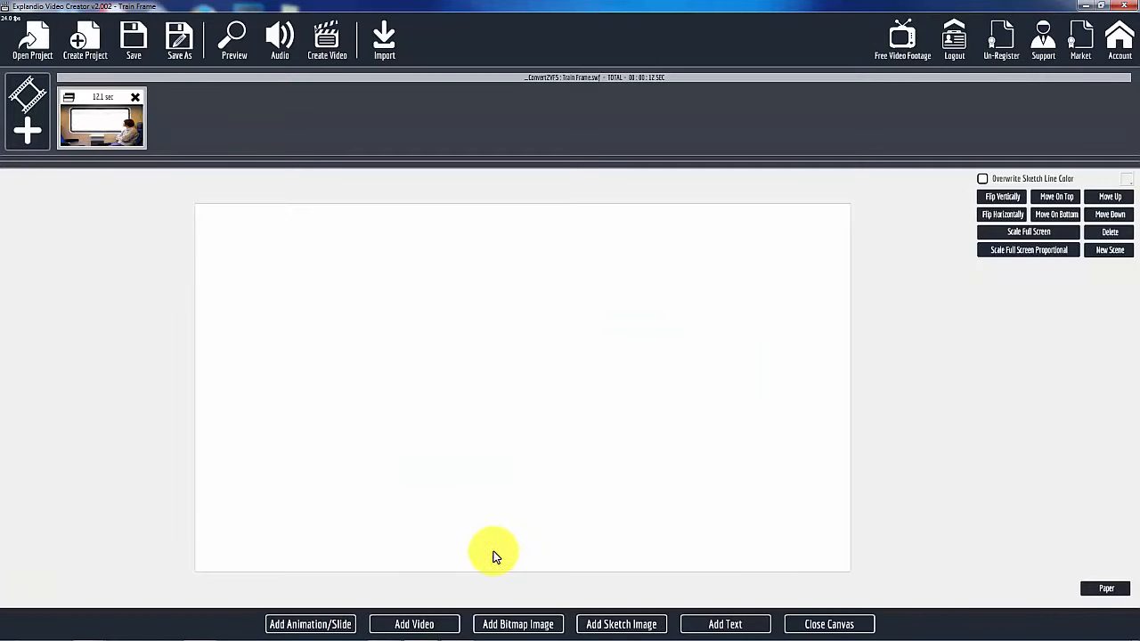
pyautogui.click(310, 624)
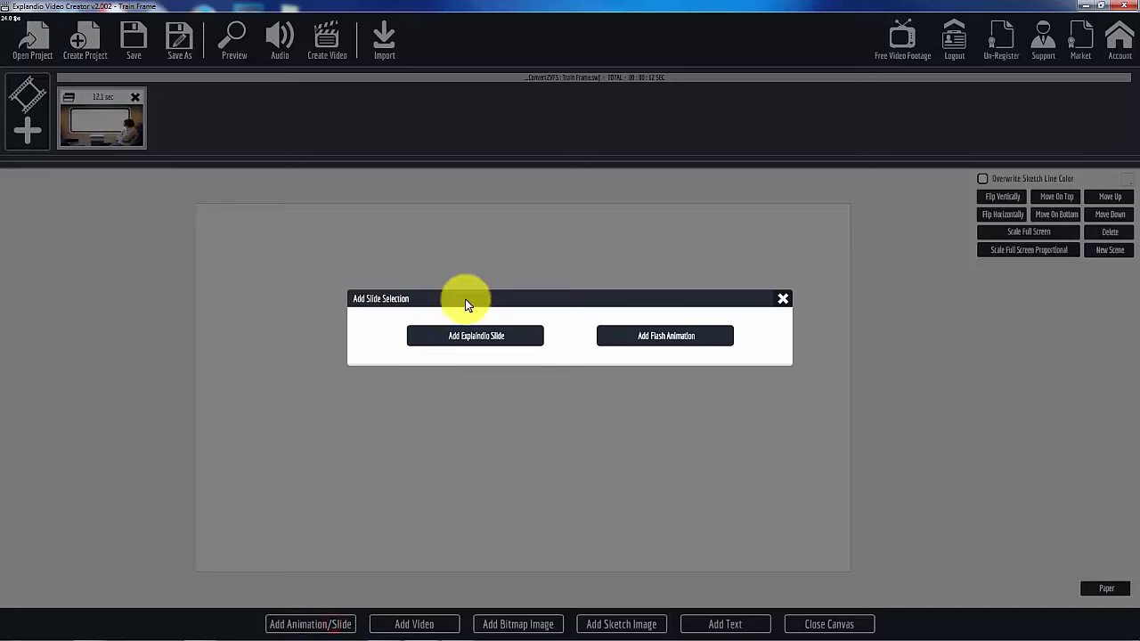
pyautogui.click(476, 336)
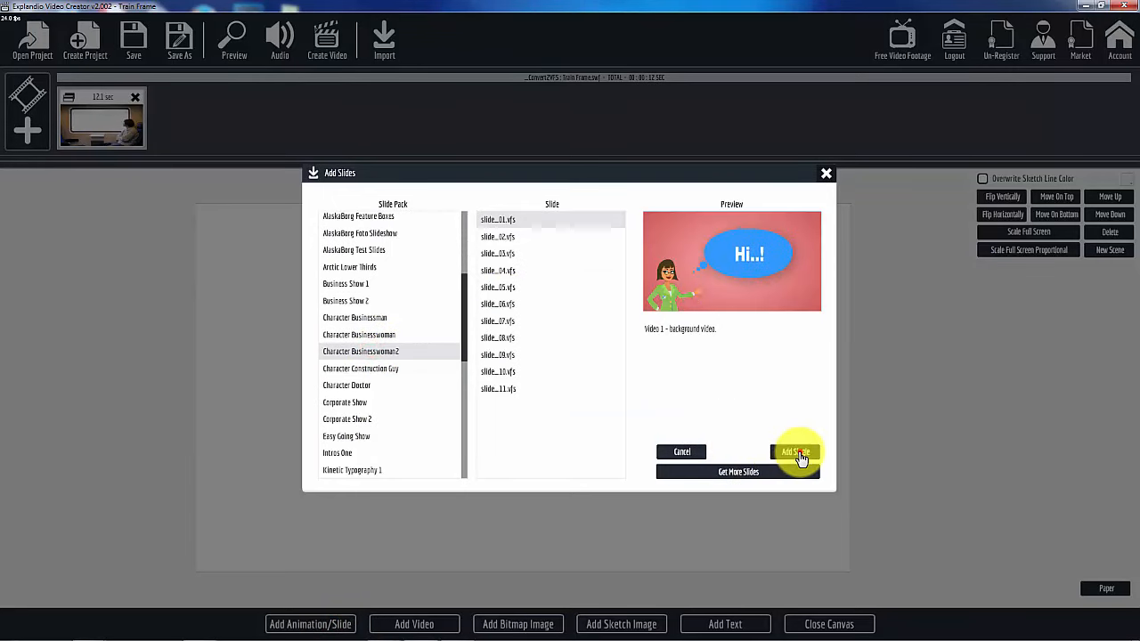
# Place the Character Businesswoman2 slide_01 onto the second scene's canvas
pyautogui.click(793, 452)
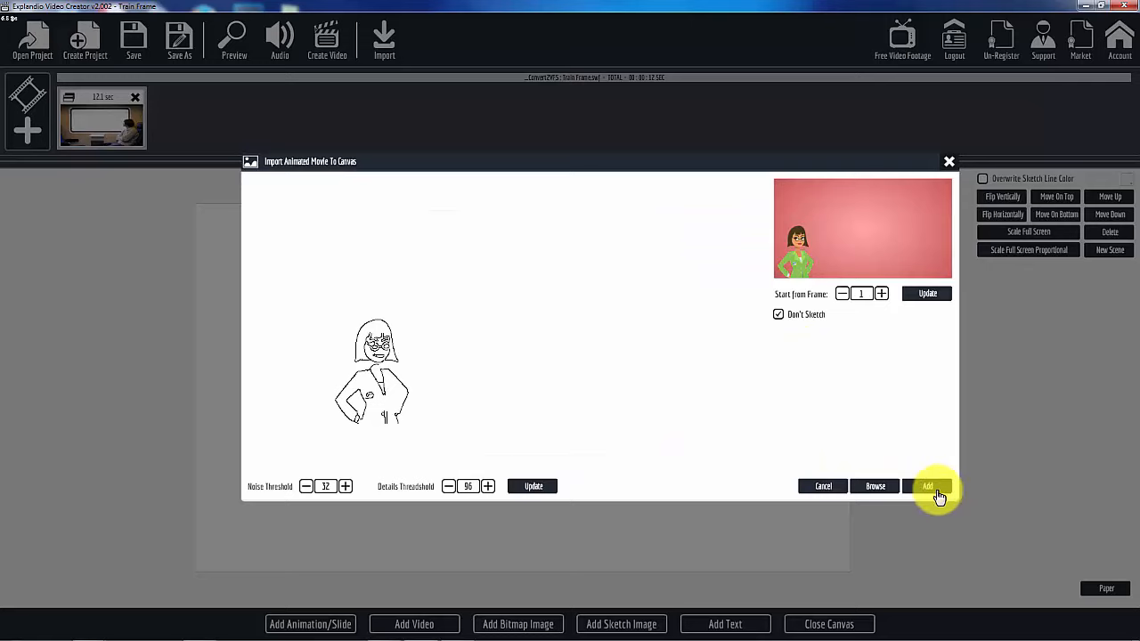
pyautogui.click(928, 486)
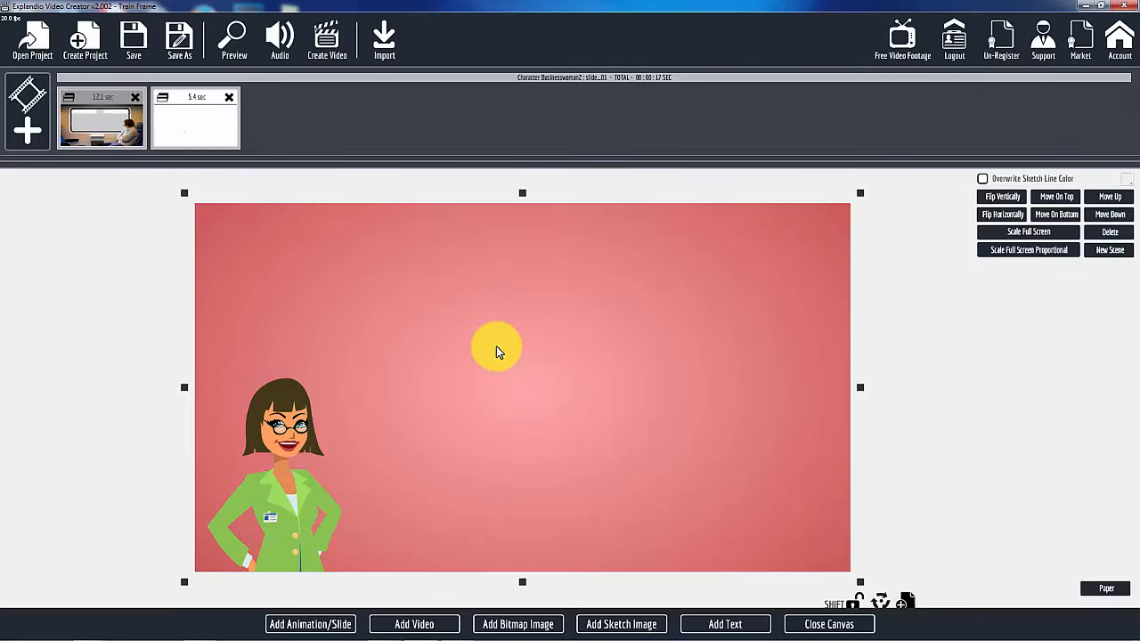
pyautogui.click(233, 38)
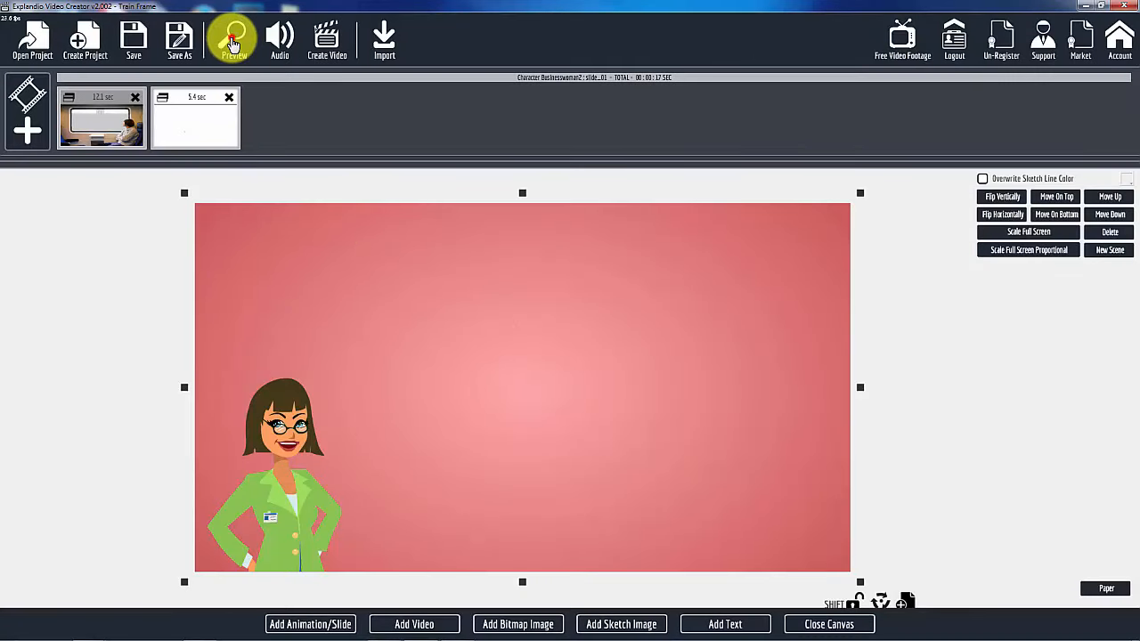
pyautogui.click(233, 38)
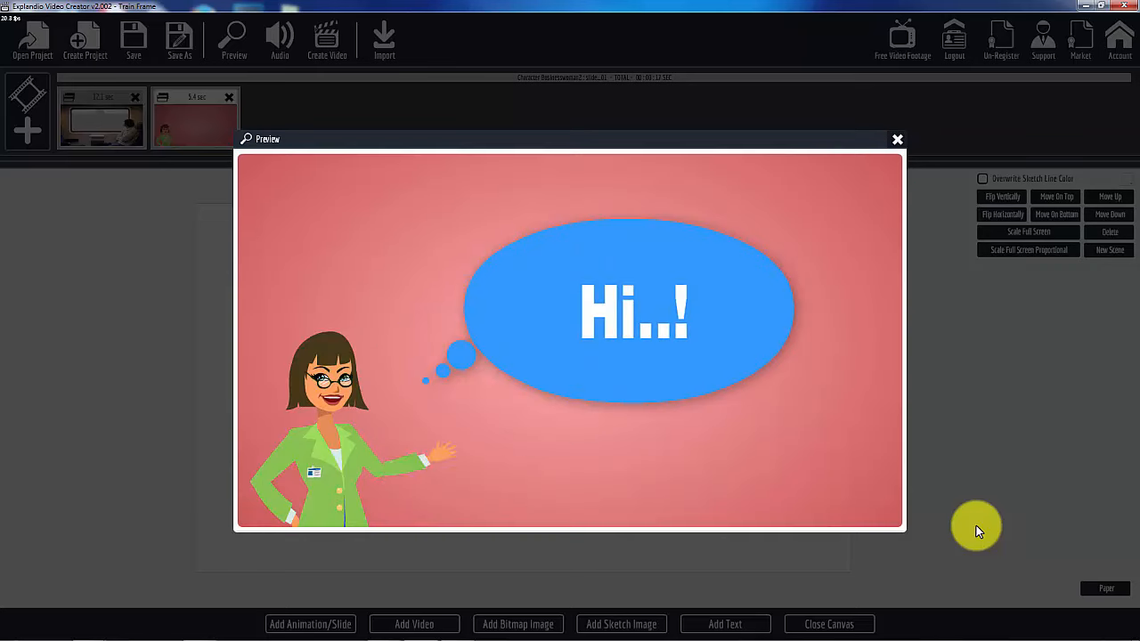
pyautogui.moveTo(969, 537)
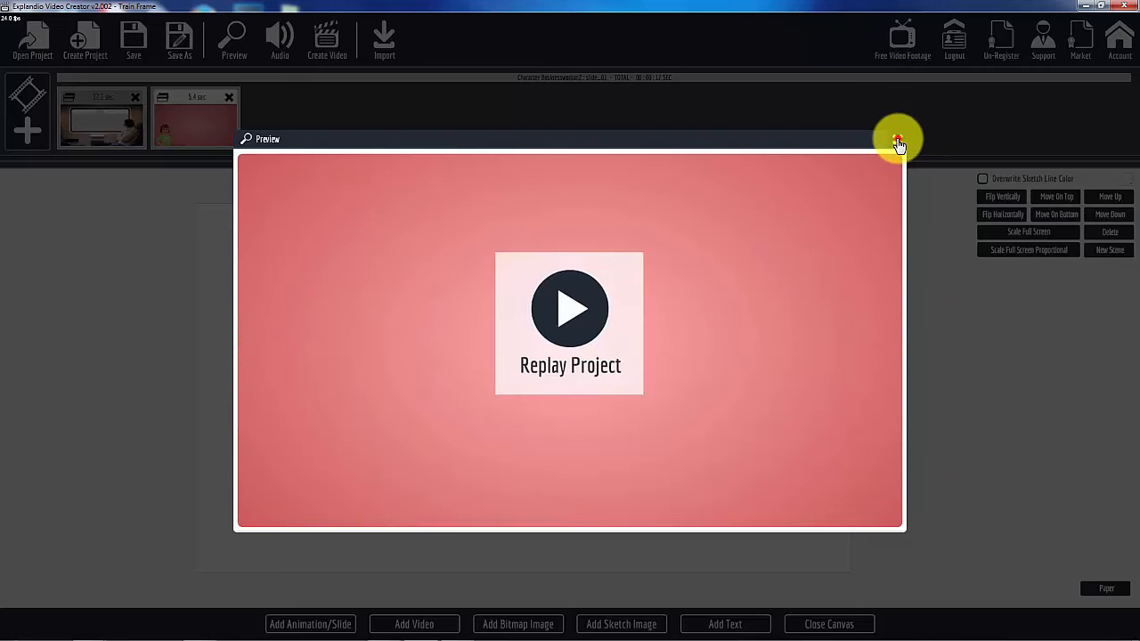
pyautogui.click(897, 140)
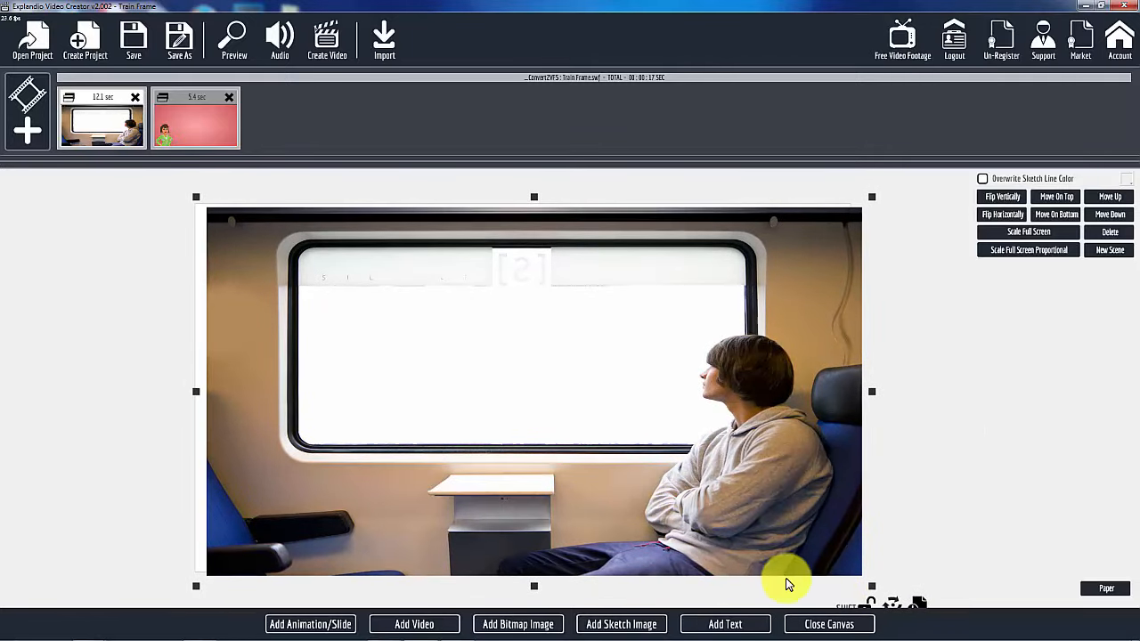
# Resize the train-window frame by its corner handles until it fills the whole canvas
pyautogui.moveTo(871, 586); pyautogui.dragTo(824, 568)
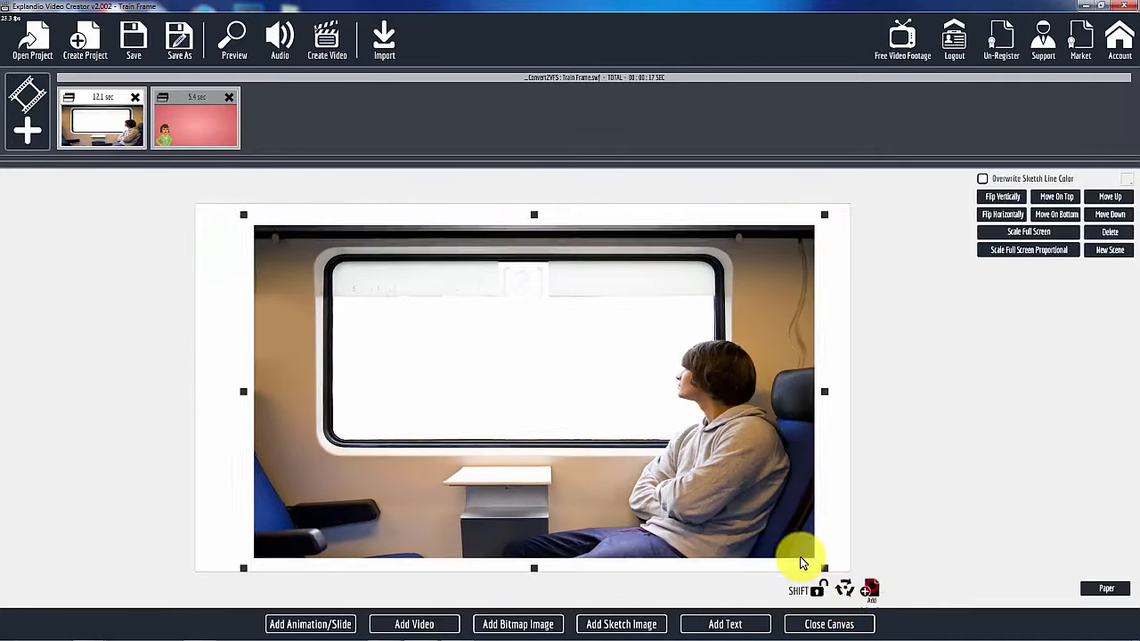
pyautogui.moveTo(824, 569); pyautogui.dragTo(710, 505)
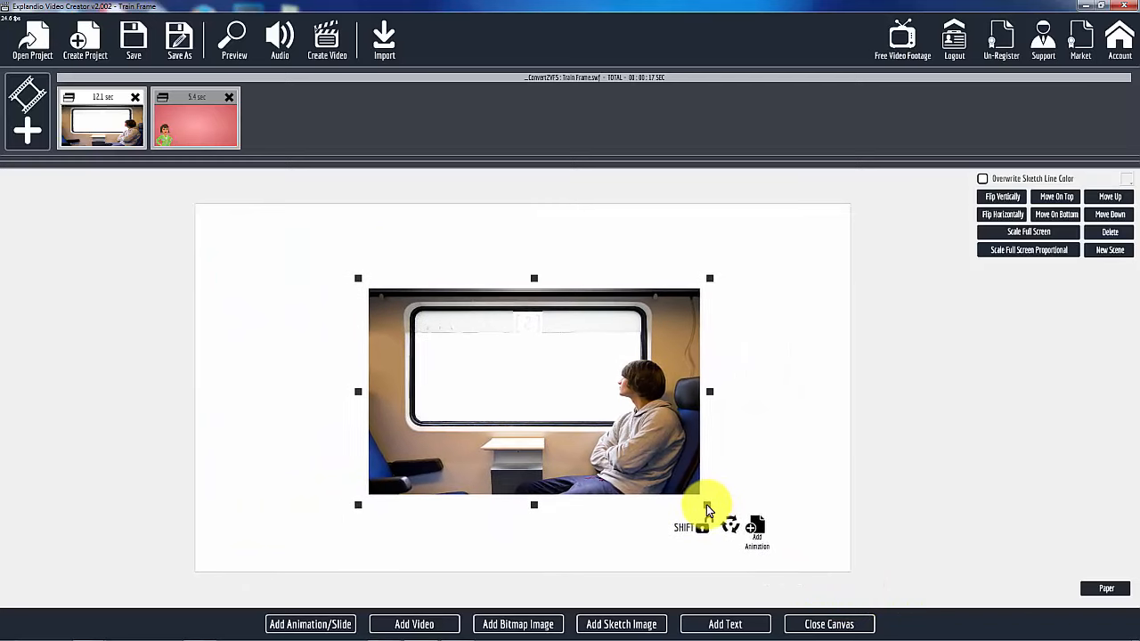
pyautogui.moveTo(709, 505); pyautogui.dragTo(767, 547)
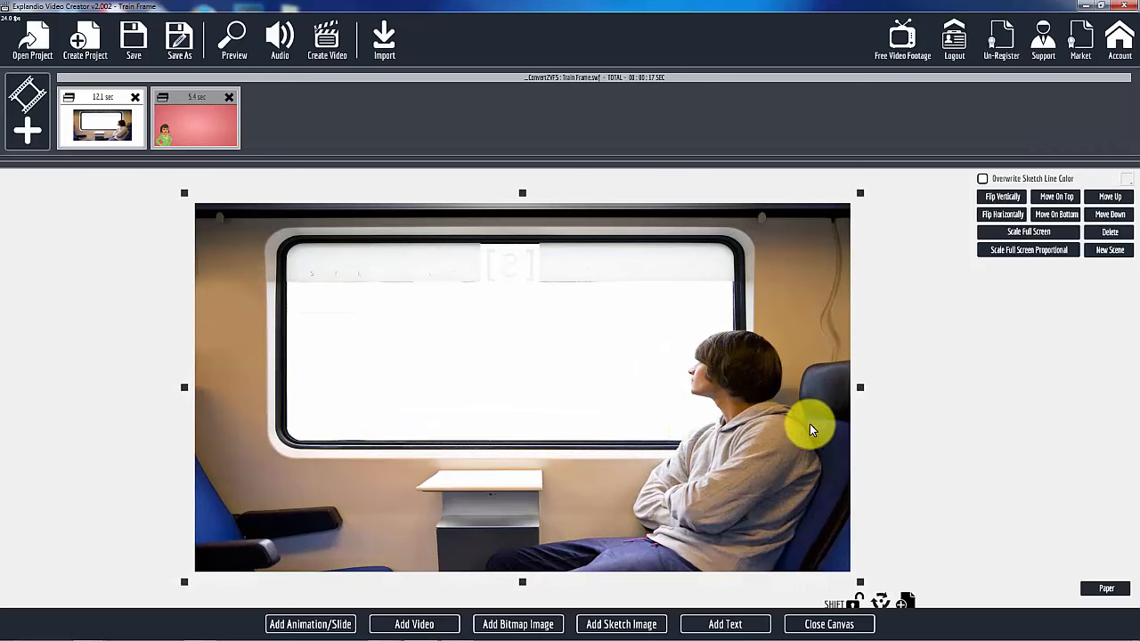
pyautogui.moveTo(245, 319)
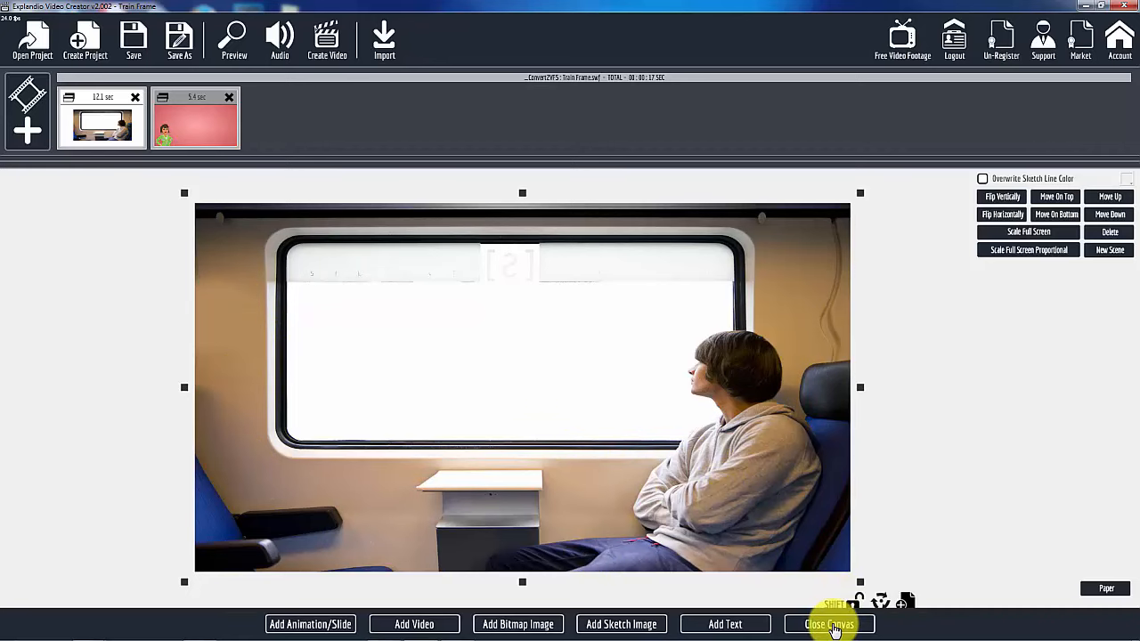
# Close the canvas so the first scene's panel previews the sunset palm-tree background
pyautogui.click(828, 623)
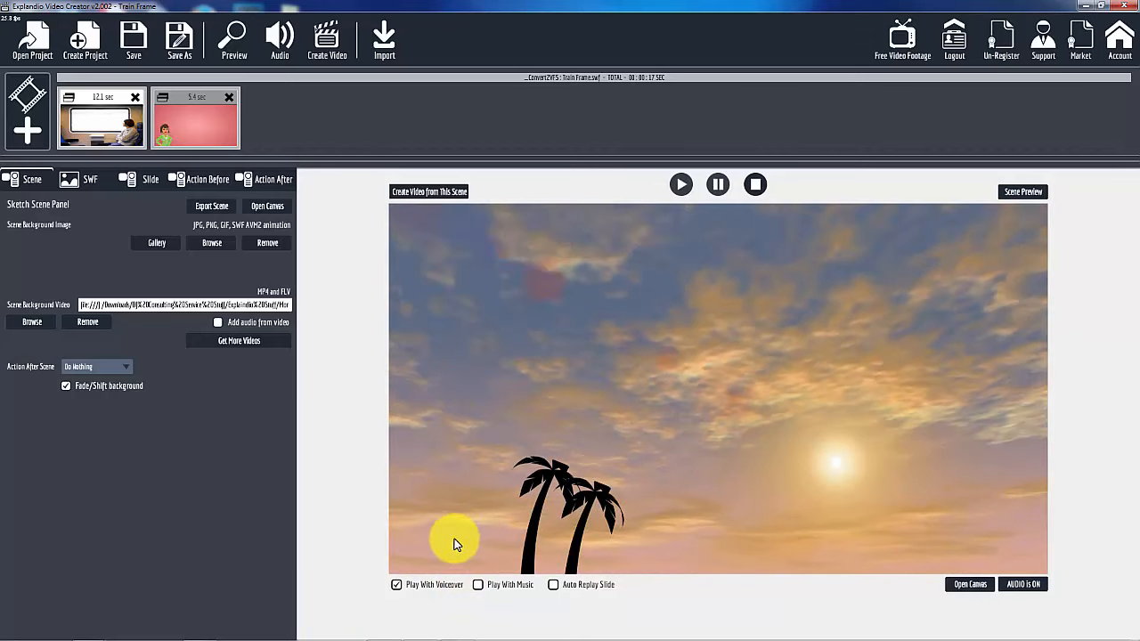
pyautogui.moveTo(435, 561)
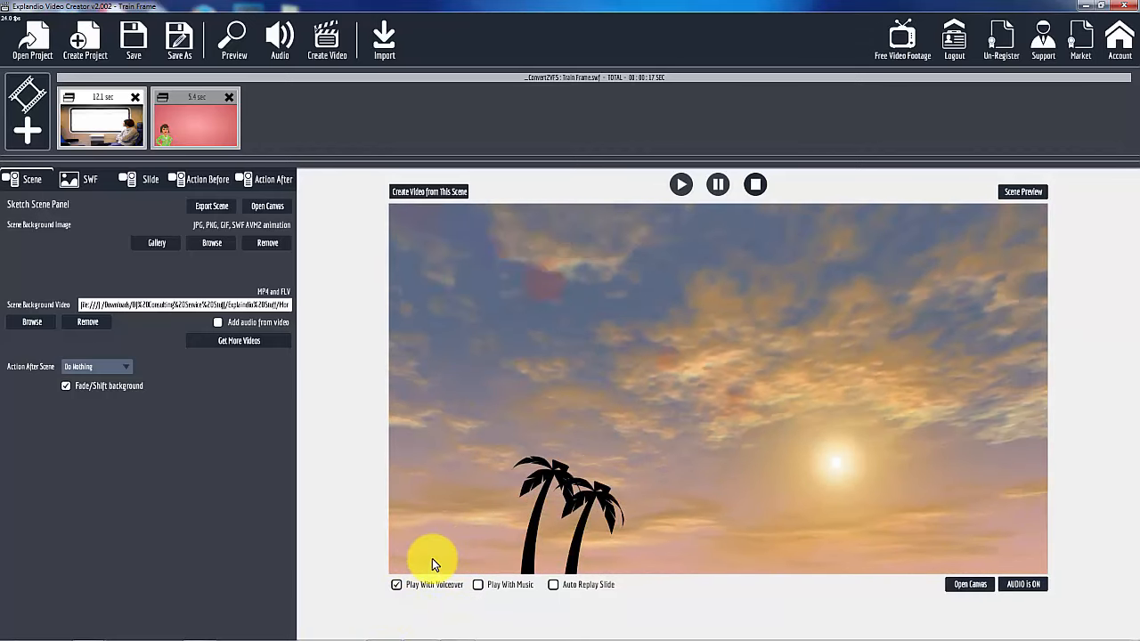
pyautogui.moveTo(281, 383)
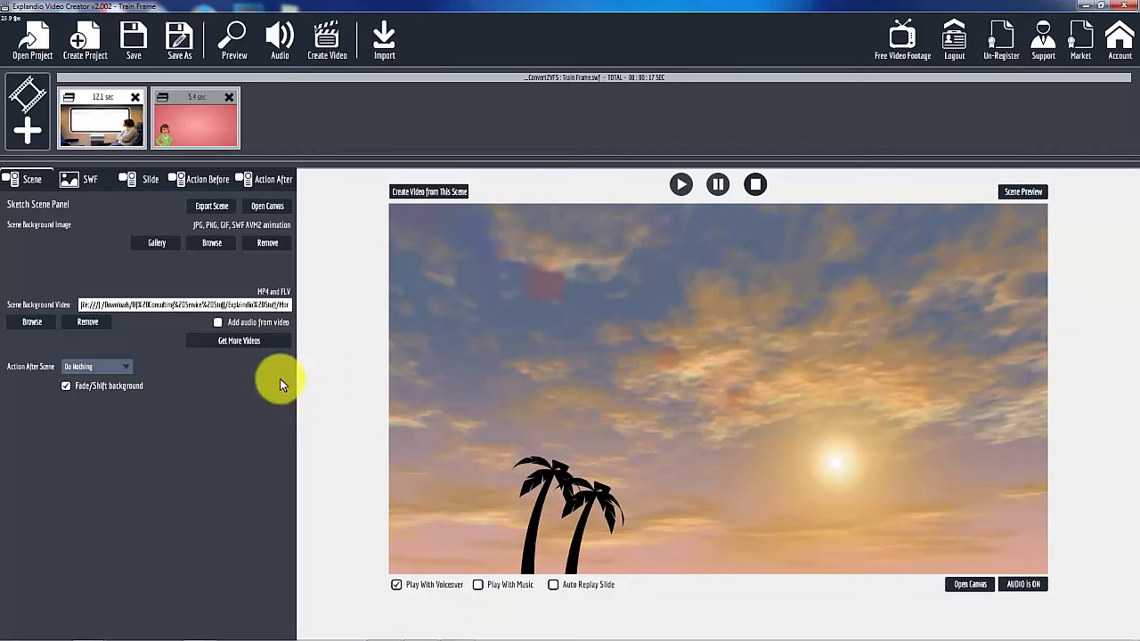
pyautogui.moveTo(428, 488)
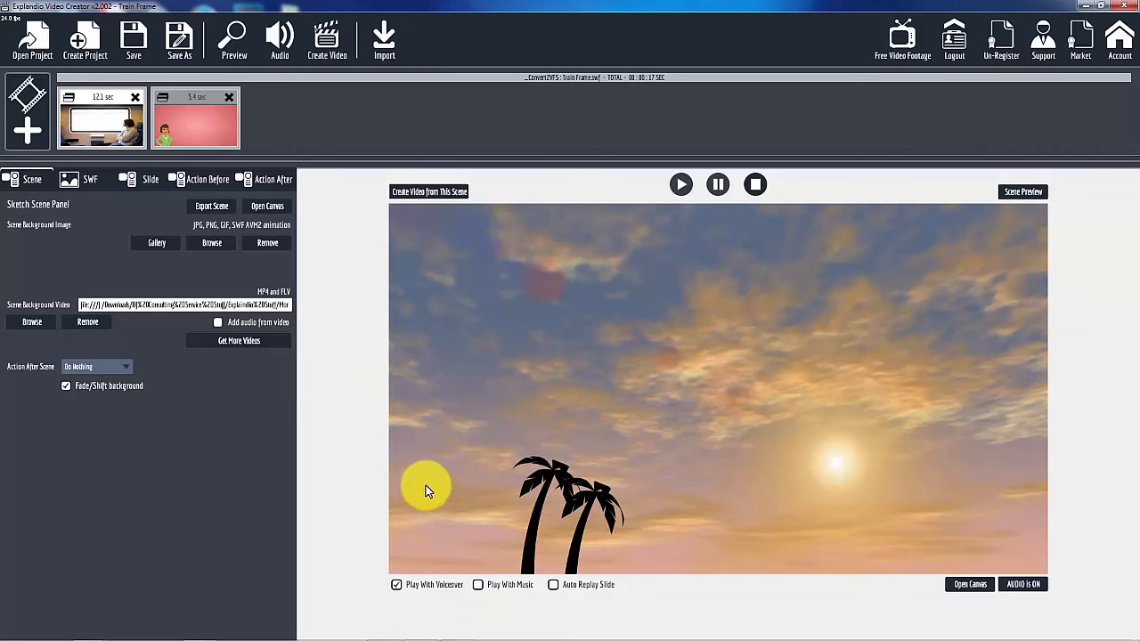
pyautogui.moveTo(639, 450)
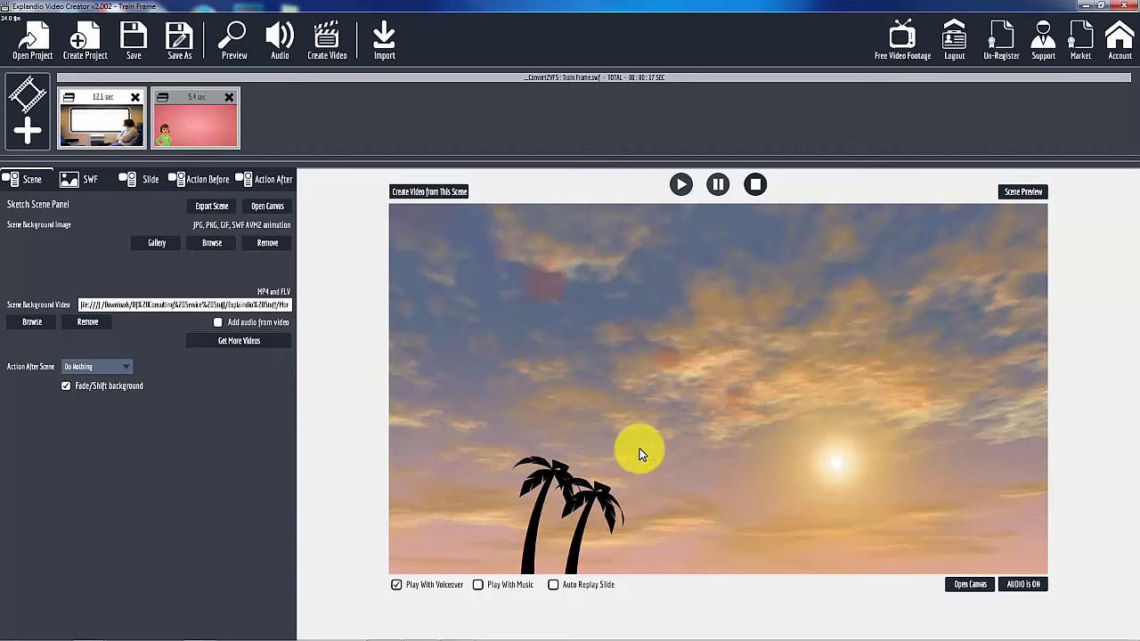
pyautogui.moveTo(741, 410)
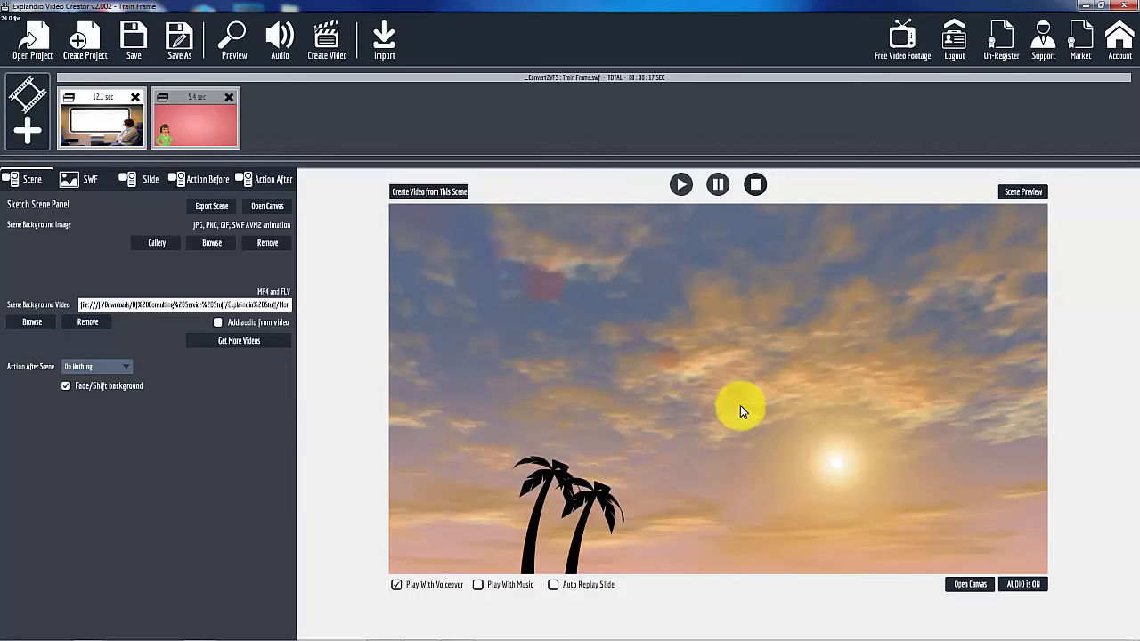
pyautogui.moveTo(744, 444)
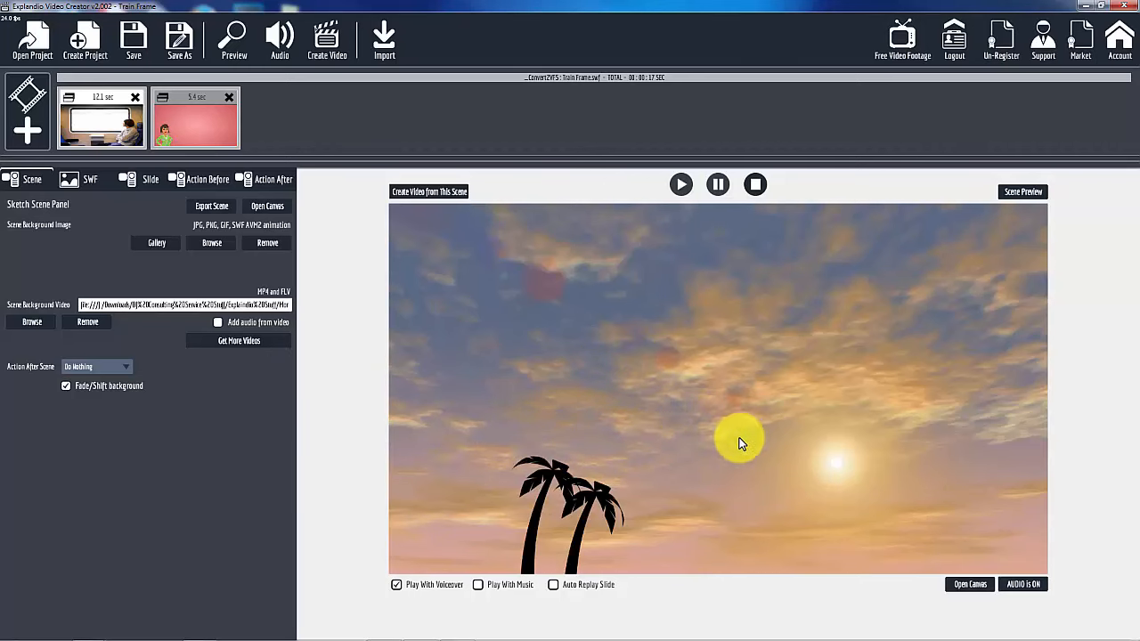
pyautogui.moveTo(833, 403)
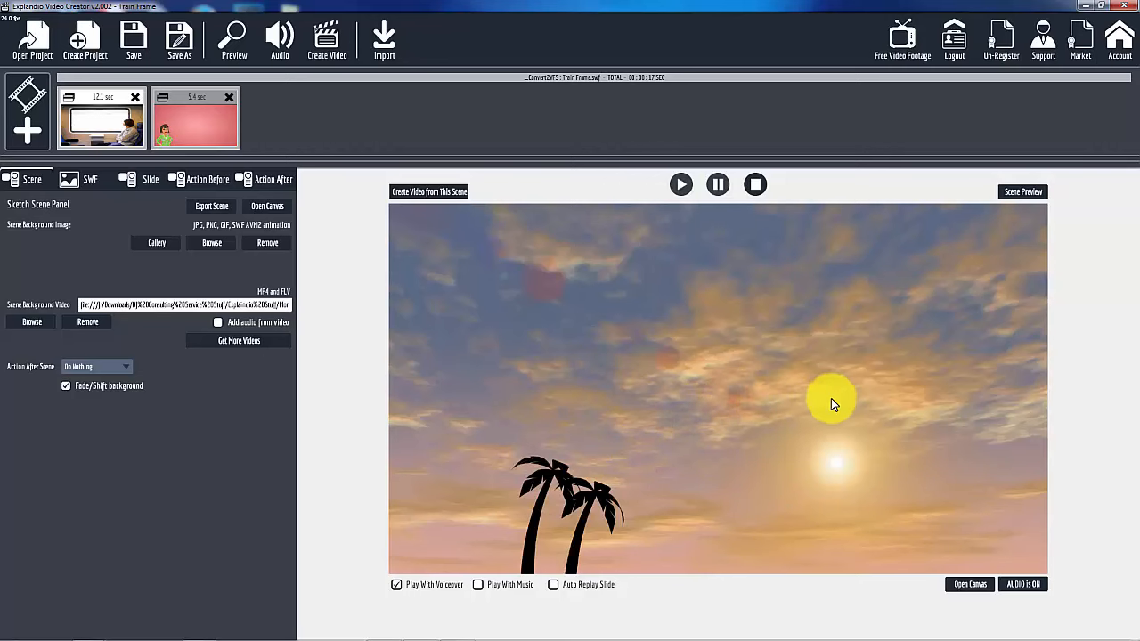
pyautogui.moveTo(791, 367)
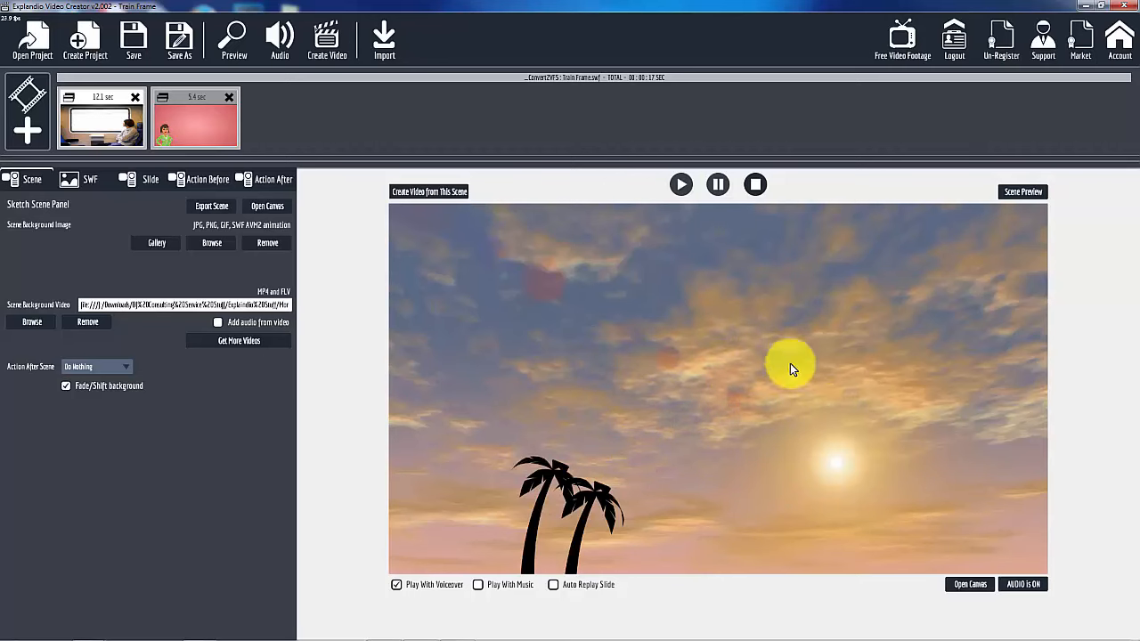
pyautogui.moveTo(733, 345)
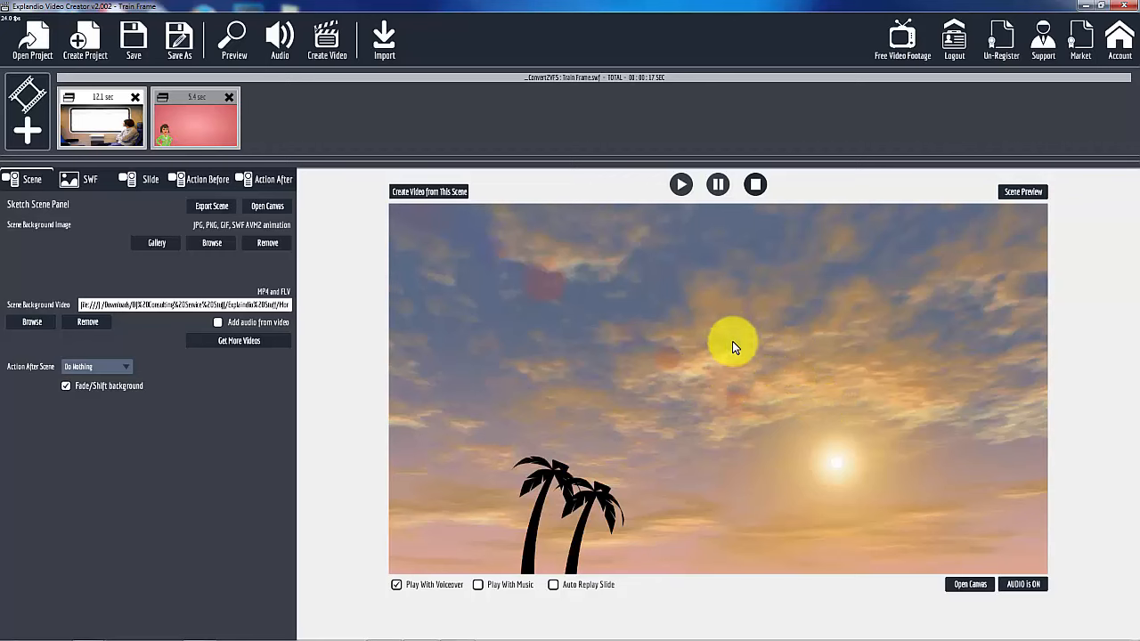
pyautogui.moveTo(748, 358)
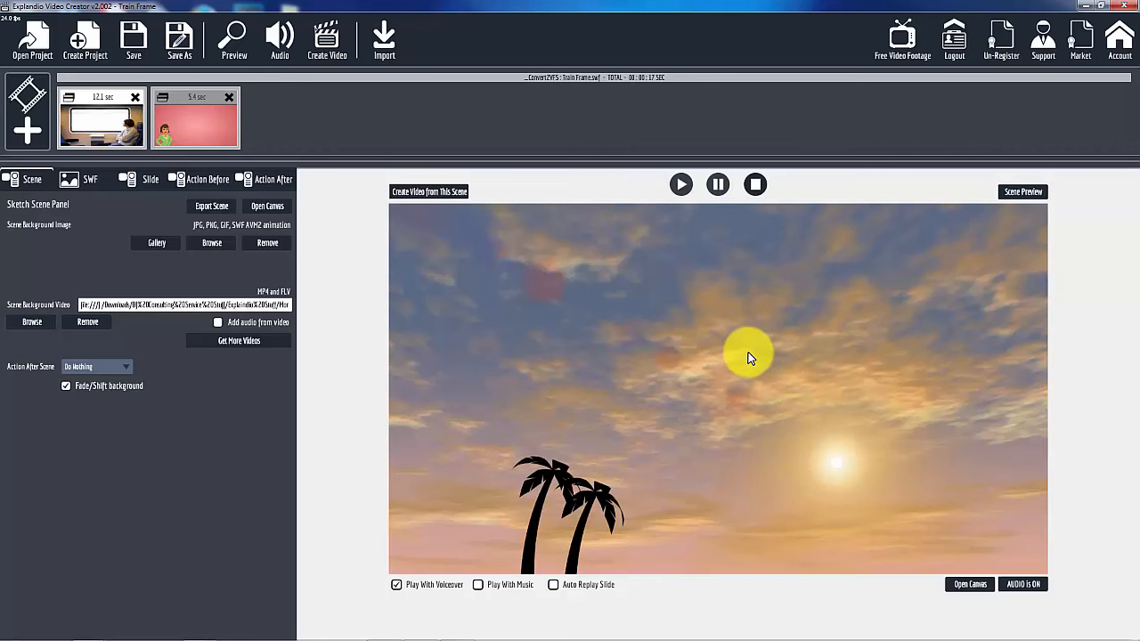
pyautogui.moveTo(801, 383)
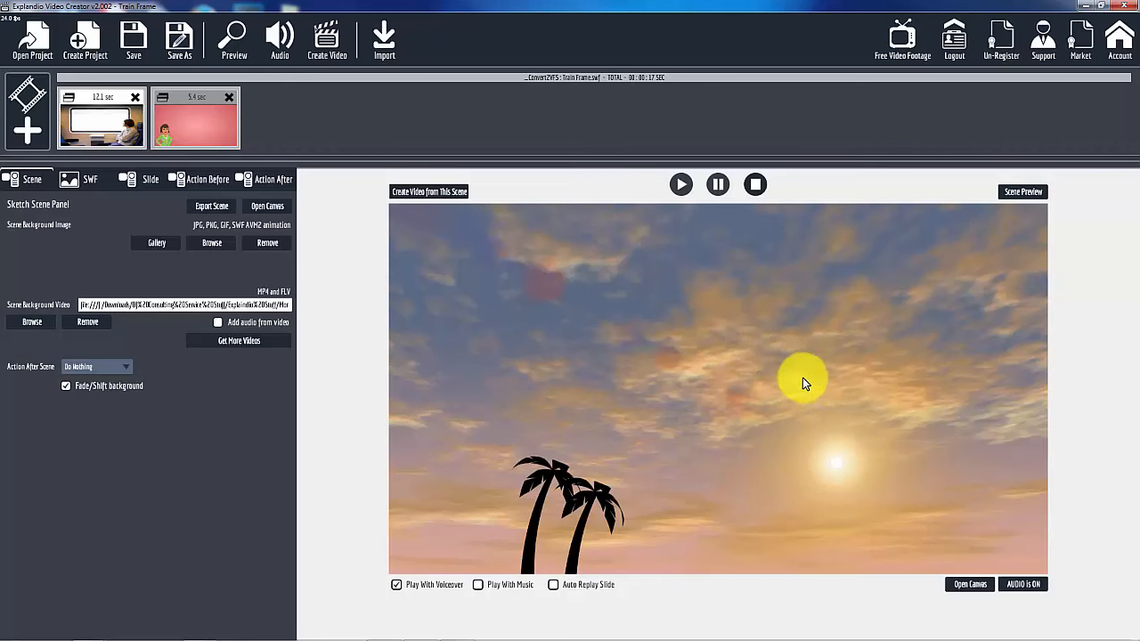
pyautogui.moveTo(858, 436)
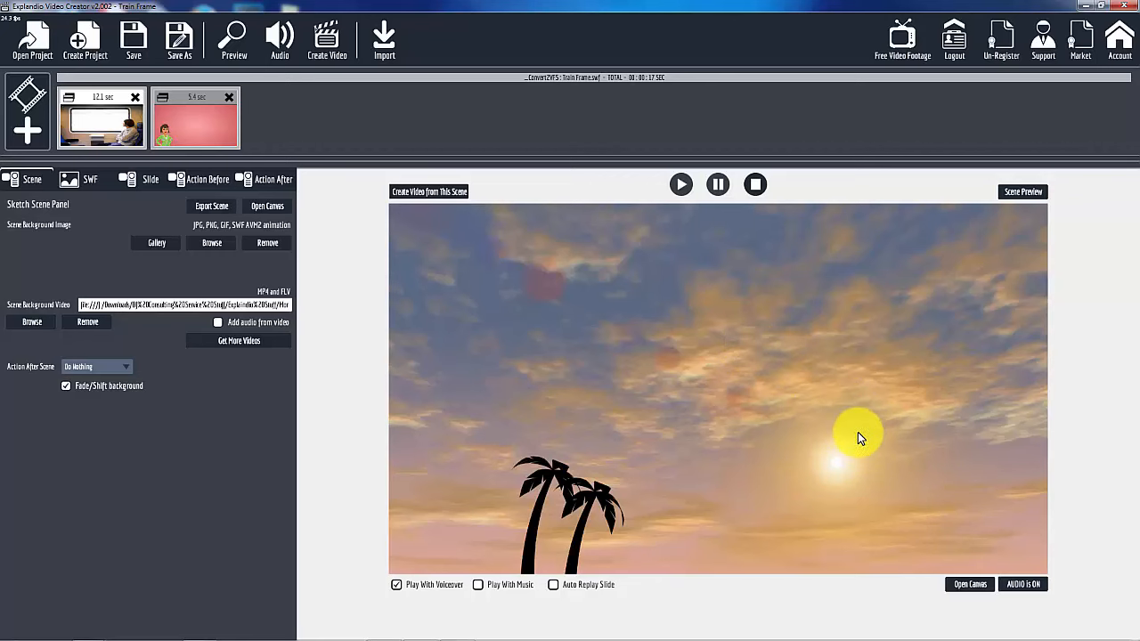